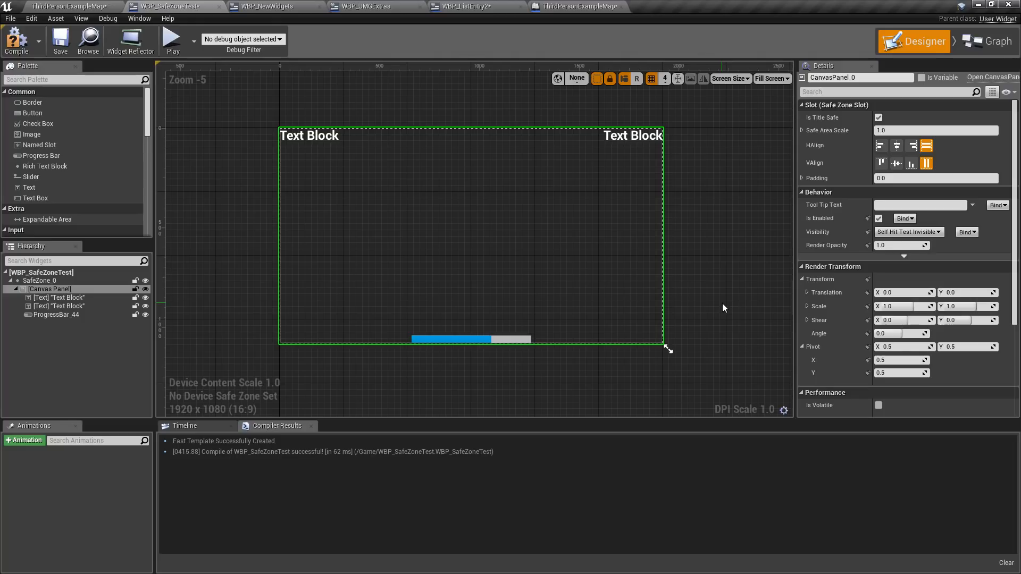
mouse_move(521, 269)
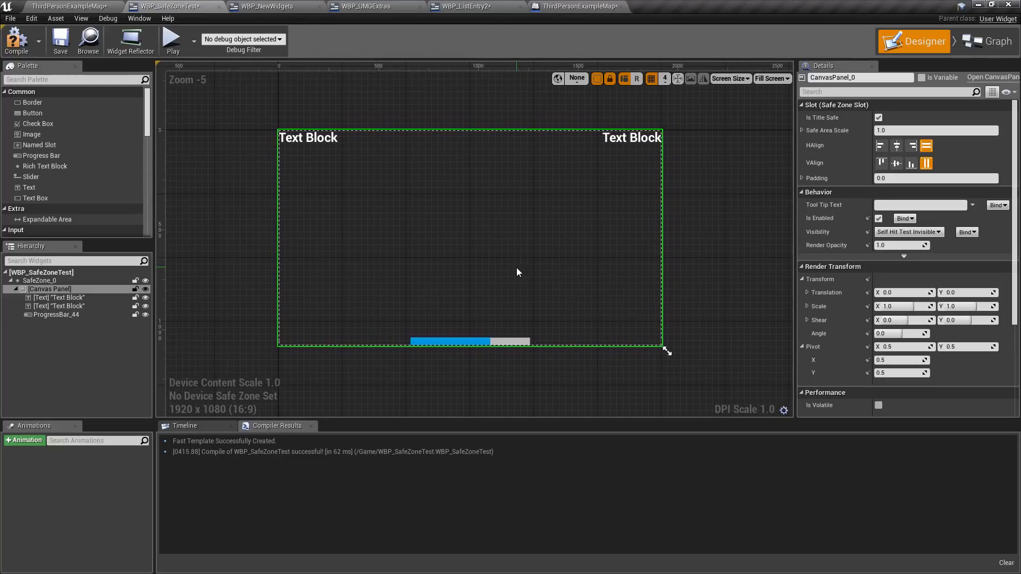
- Set the Screen Size preview of WBP_SafeZoneTest to Televisions > 720p (HDTV, Blu-ray)
right_click(517, 272)
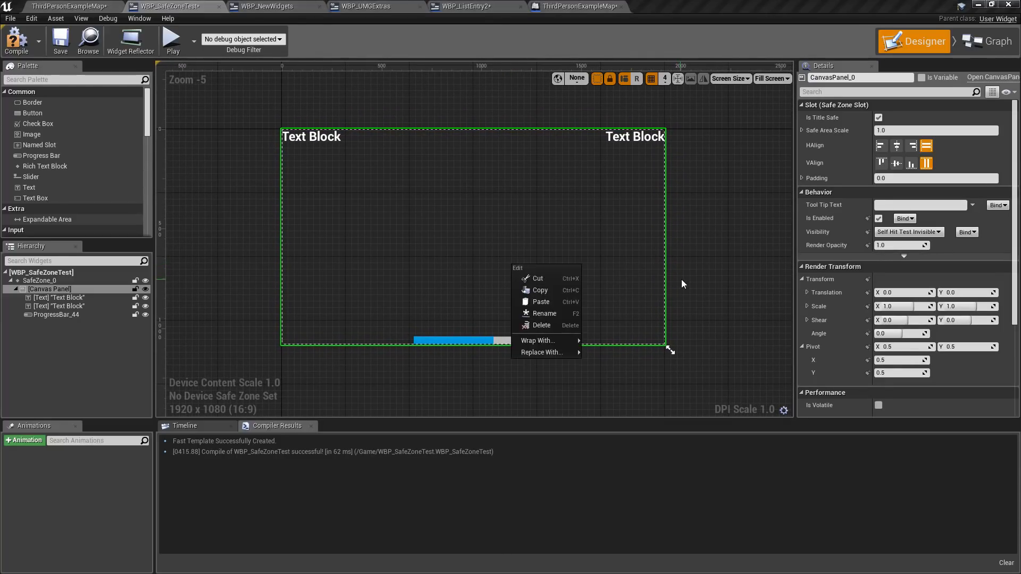
click(674, 243)
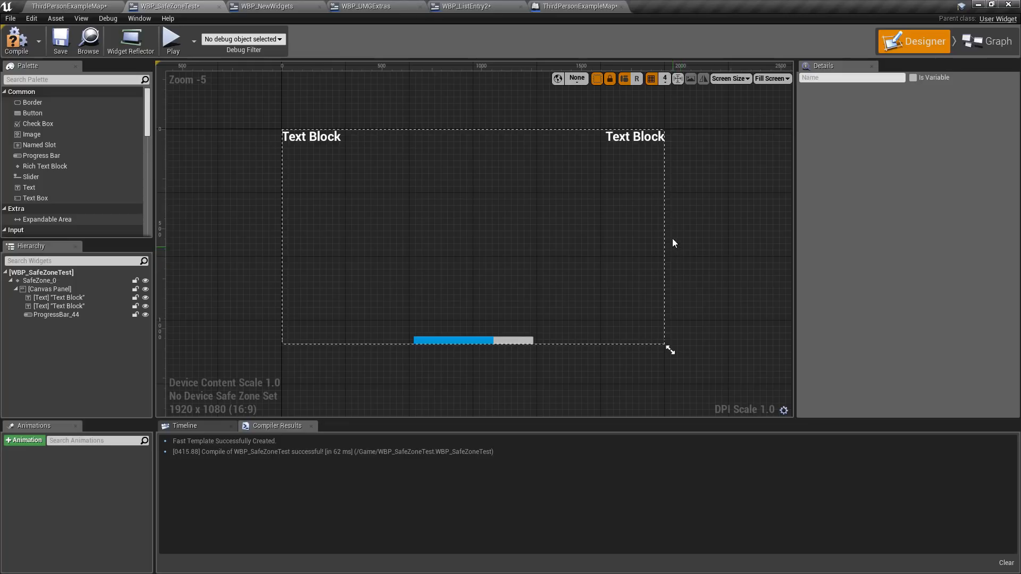
mouse_move(710, 165)
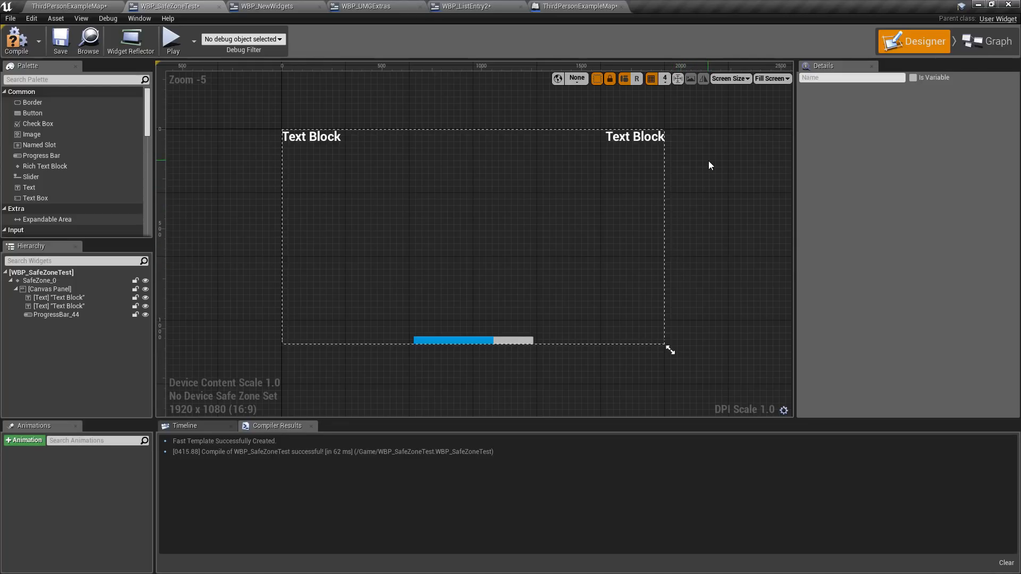
click(729, 79)
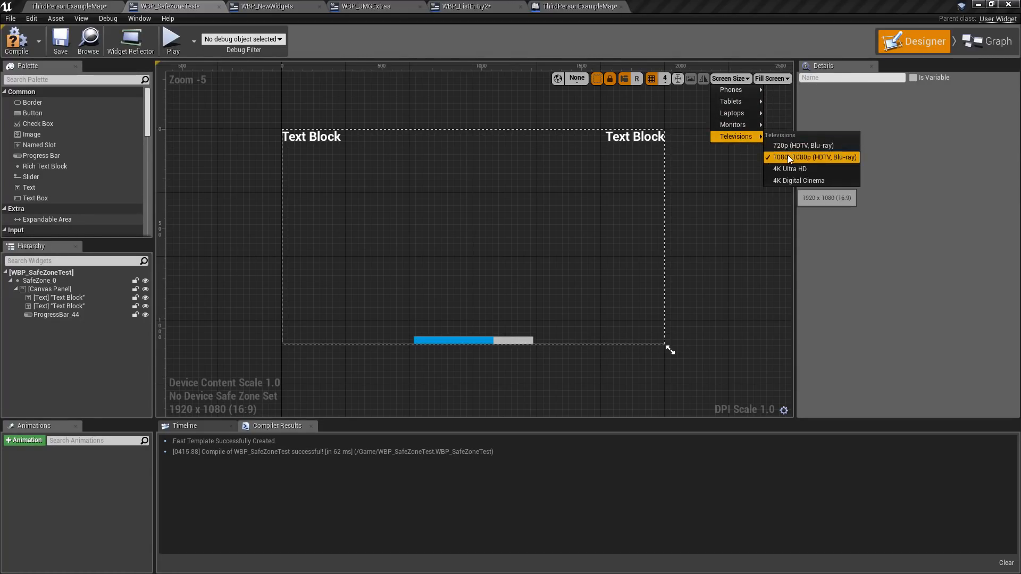
mouse_move(789, 145)
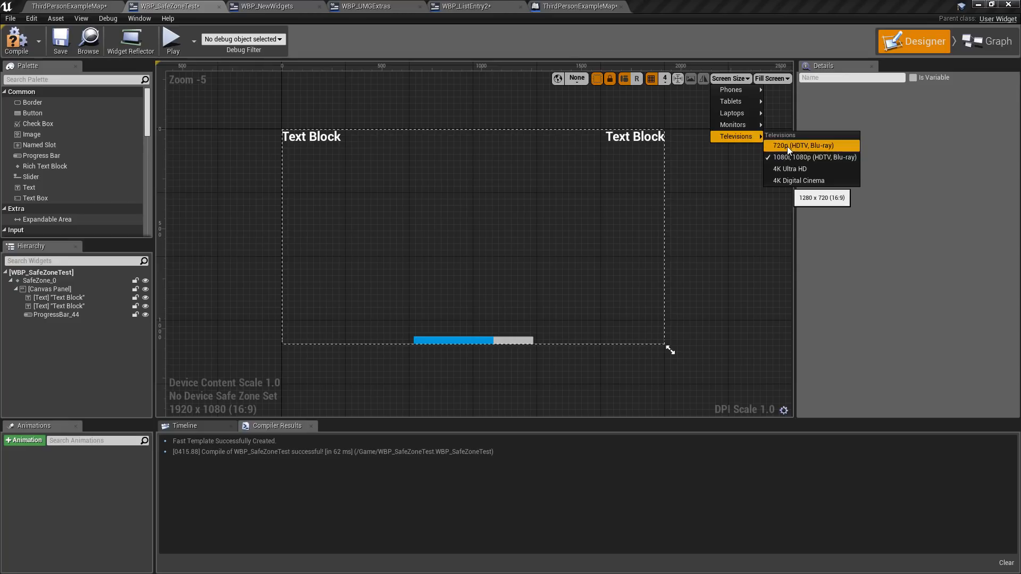
click(804, 145)
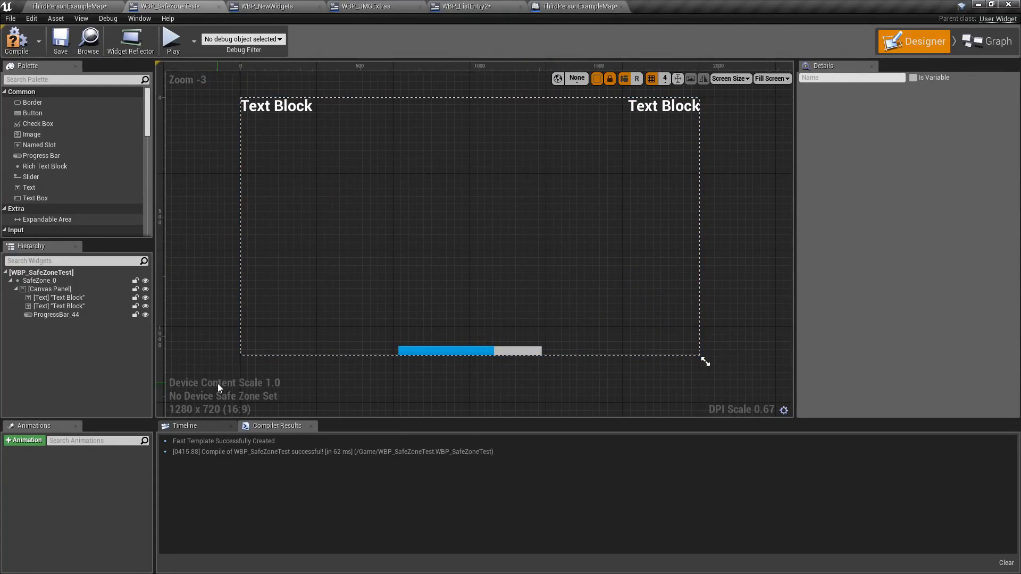
mouse_move(275, 388)
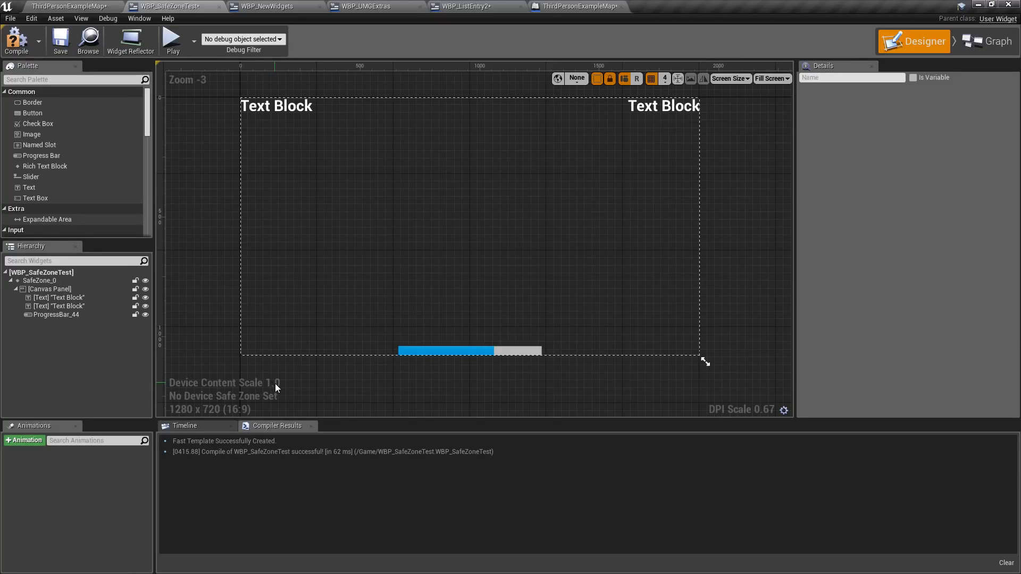
mouse_move(229, 403)
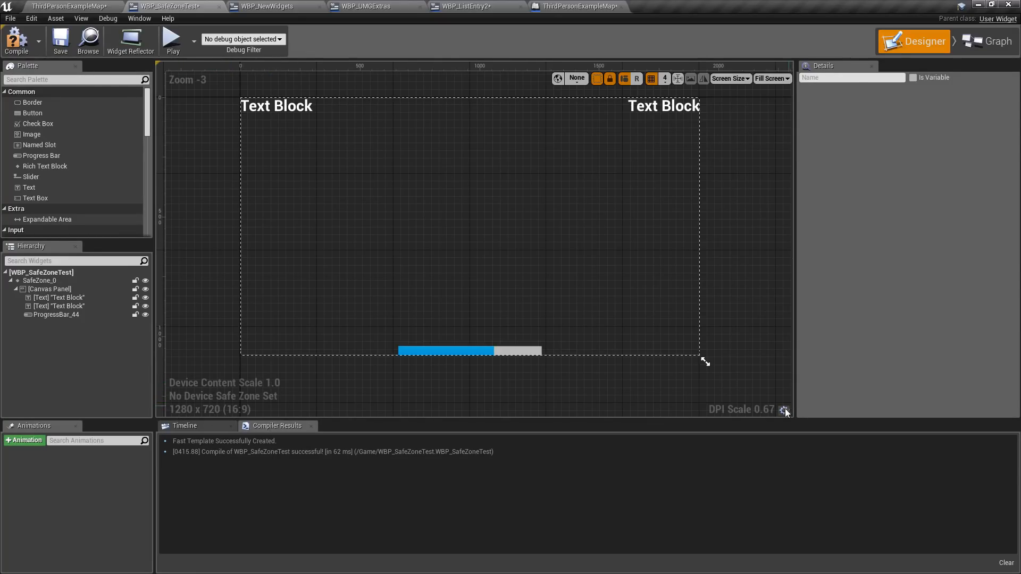
mouse_move(716, 417)
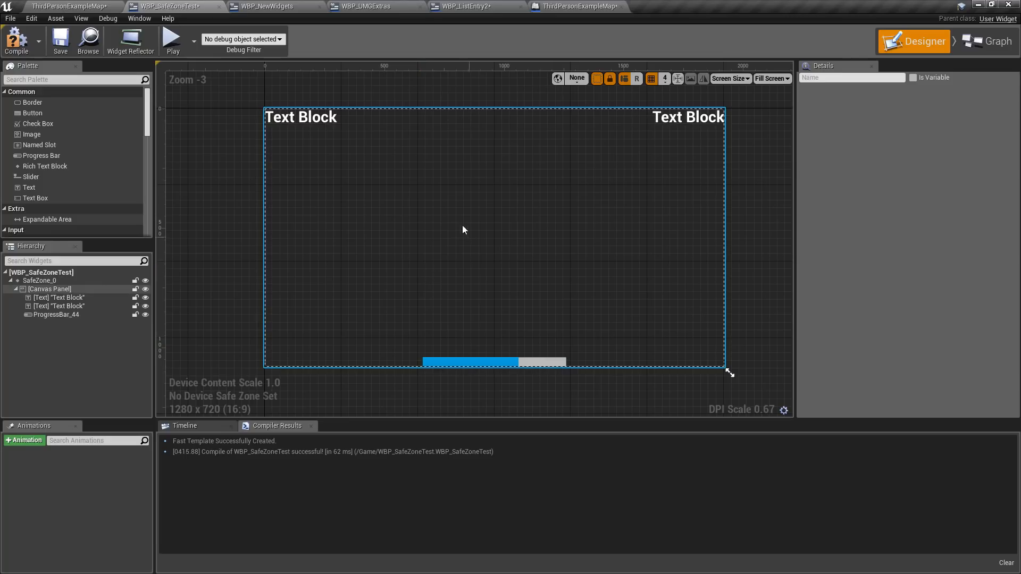
- Switch the preview from Apple iPhone 7 to Apple iPhone X, zoom out, and select the Canvas Panel
click(729, 78)
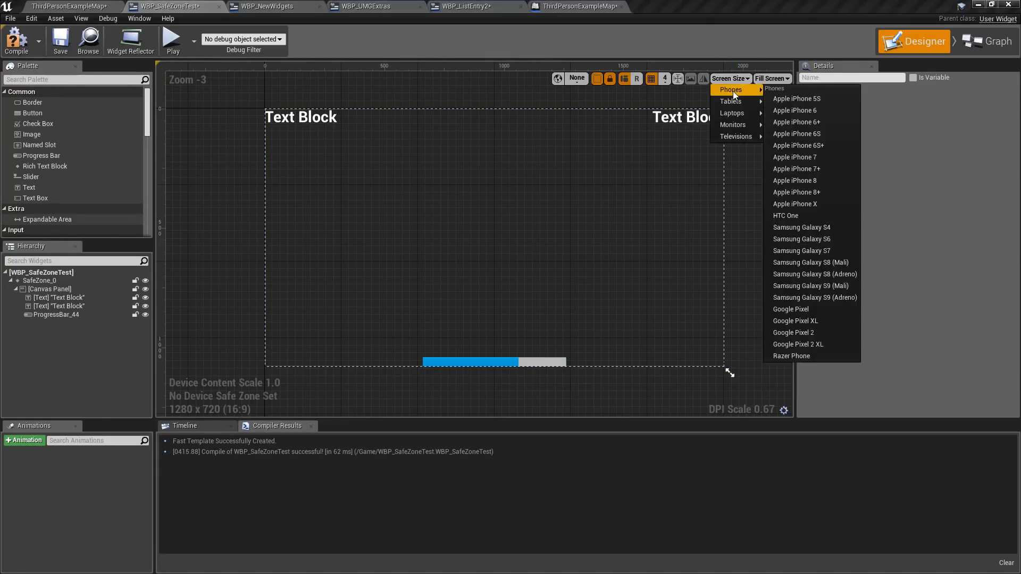
mouse_move(794, 157)
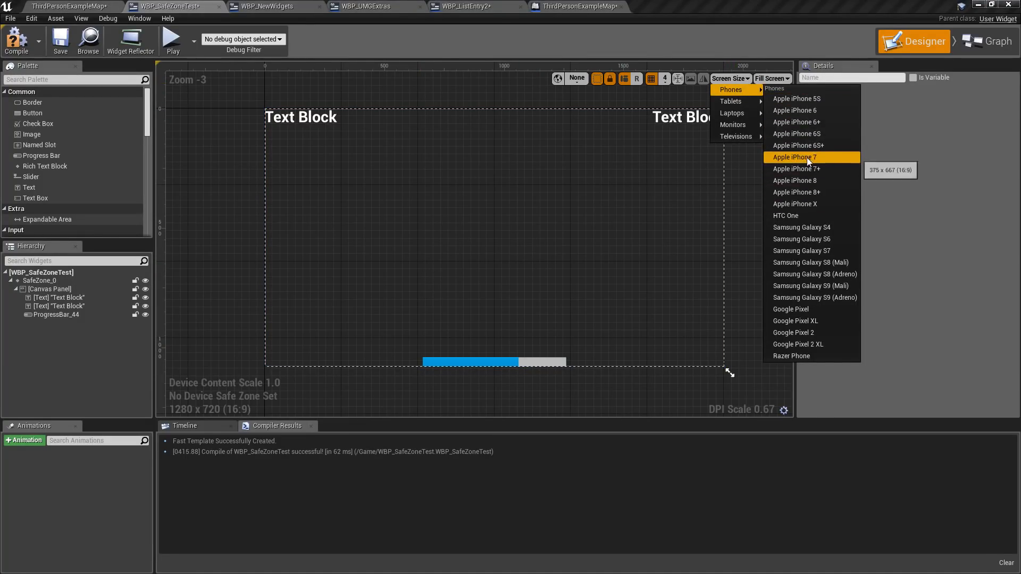
click(794, 157)
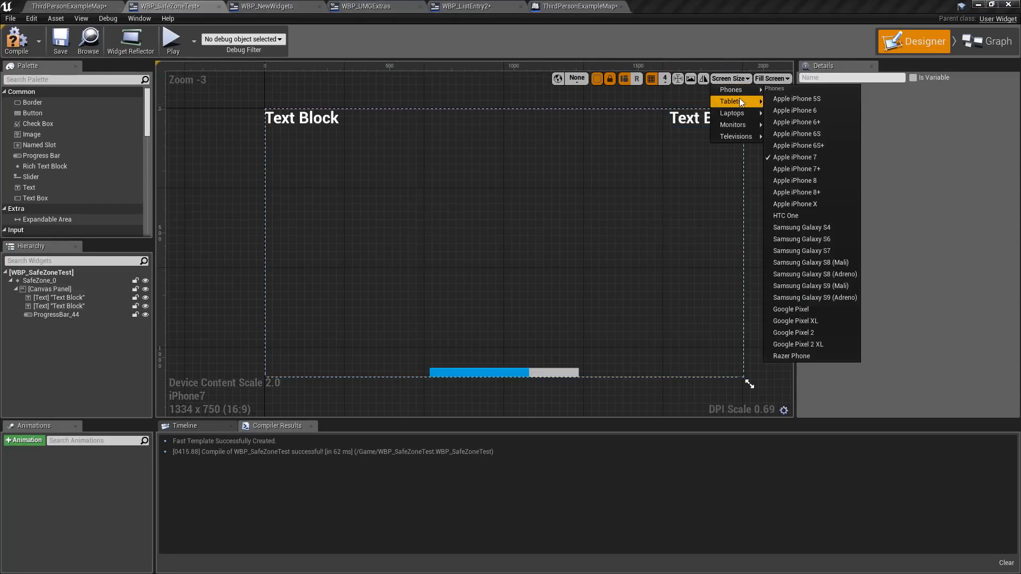
click(794, 204)
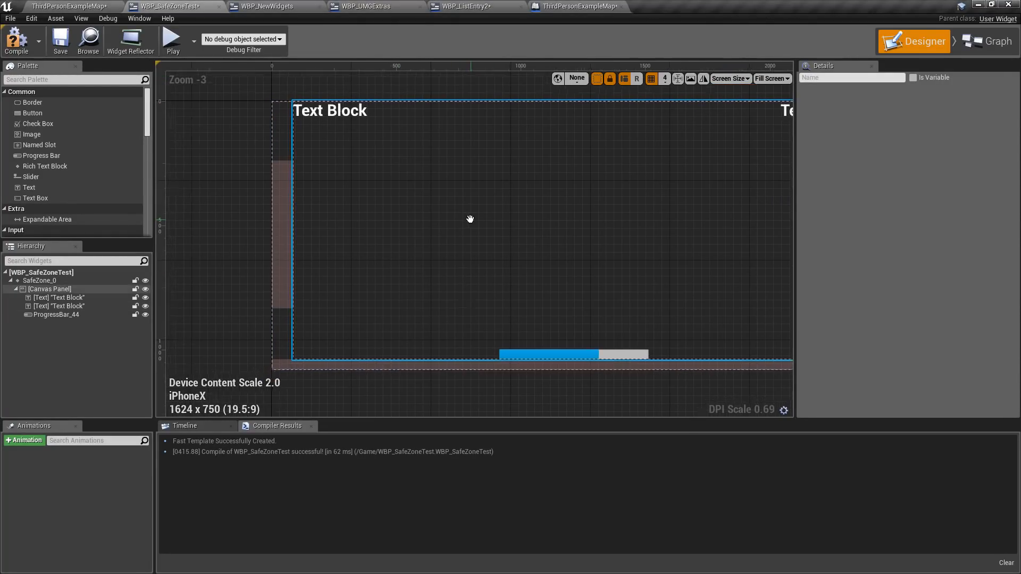
scroll(down, 3)
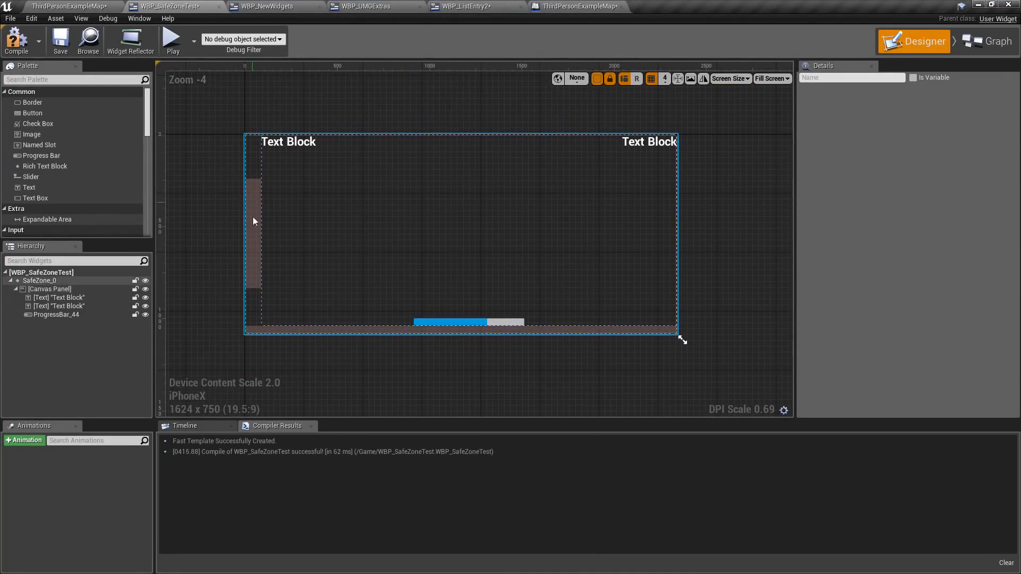
mouse_move(257, 151)
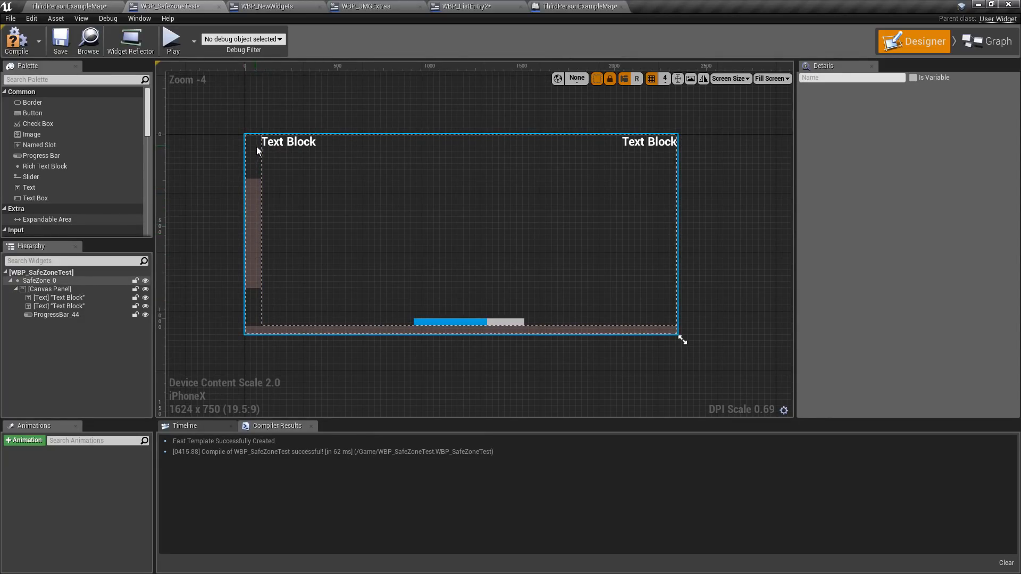
click(49, 289)
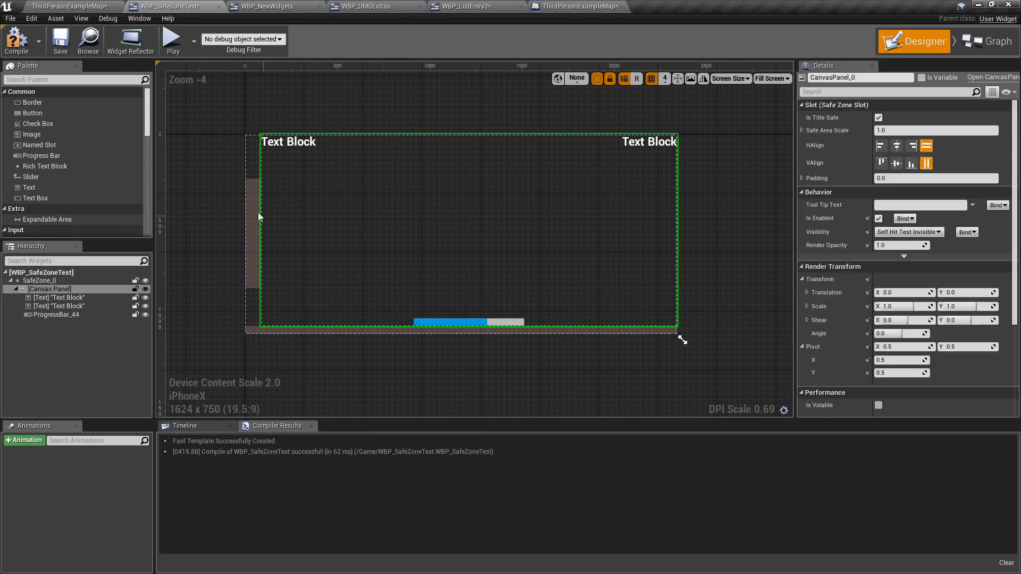
mouse_move(624, 156)
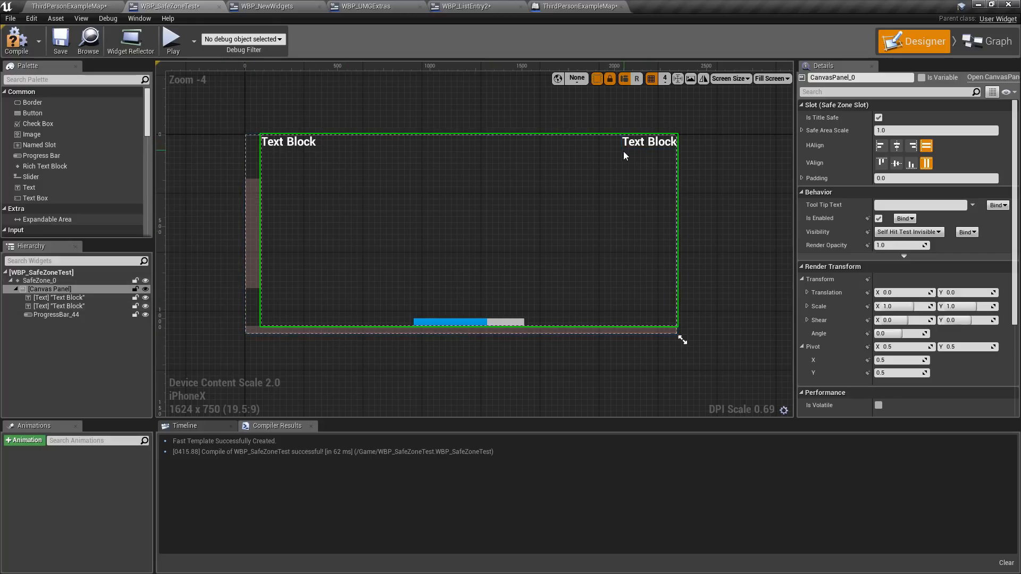
mouse_move(703, 78)
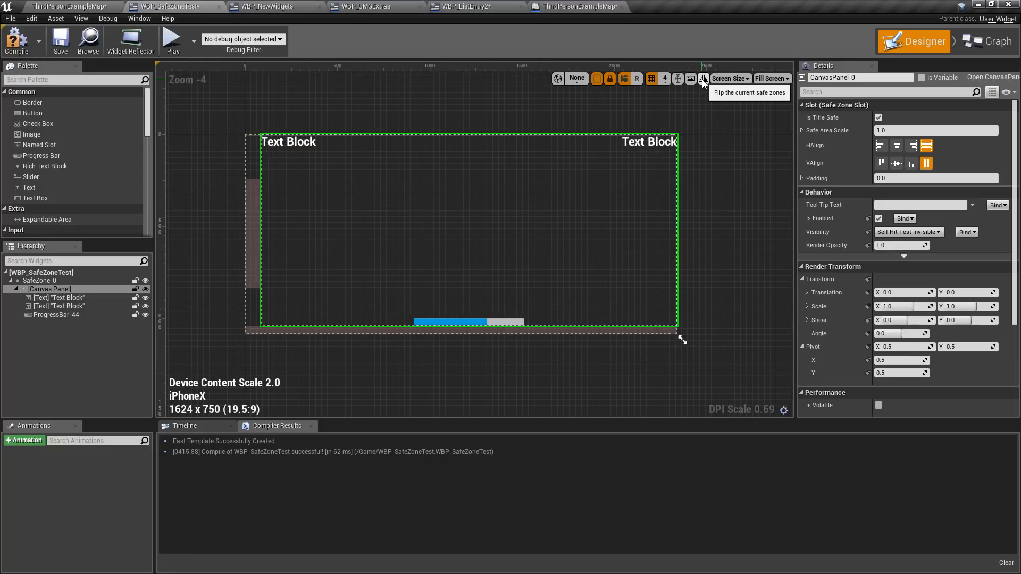
mouse_move(691, 78)
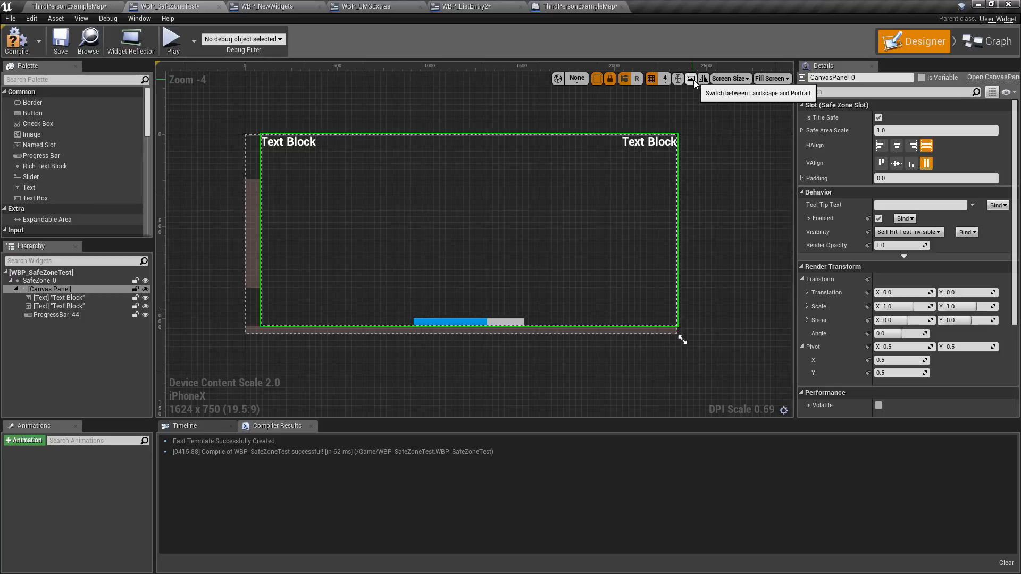
click(702, 79)
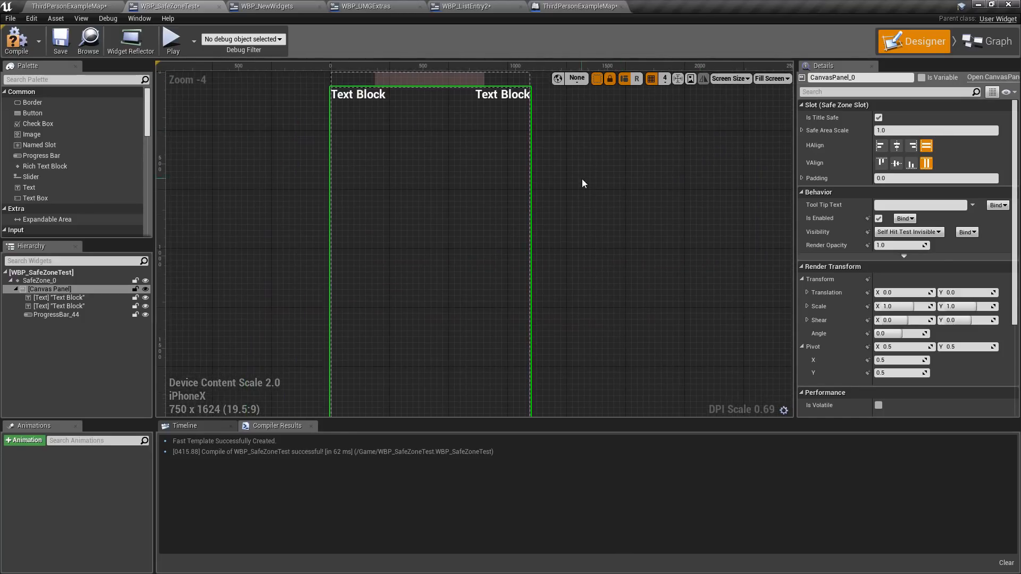
scroll(down, 3)
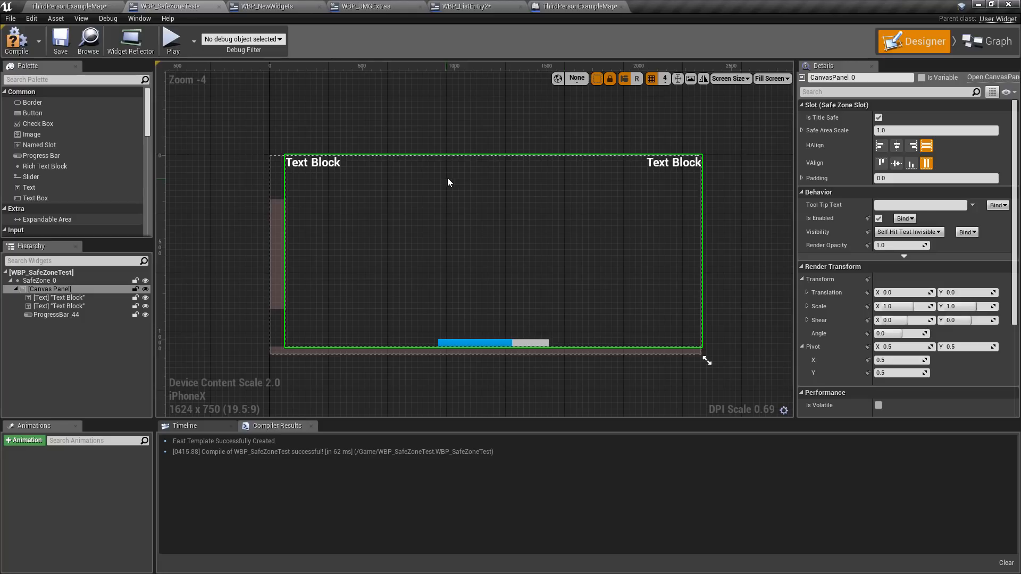
click(264, 6)
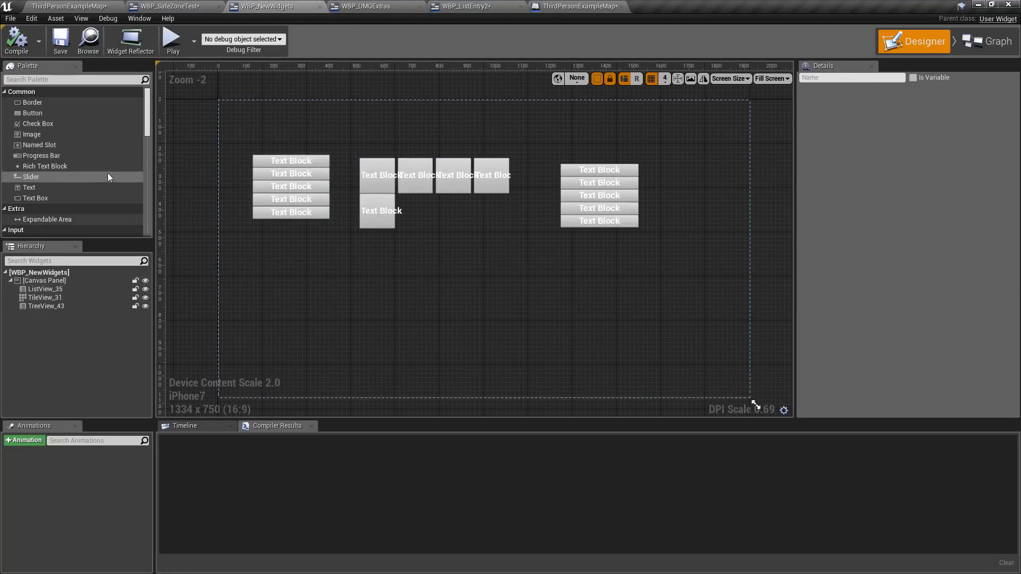
mouse_move(44, 166)
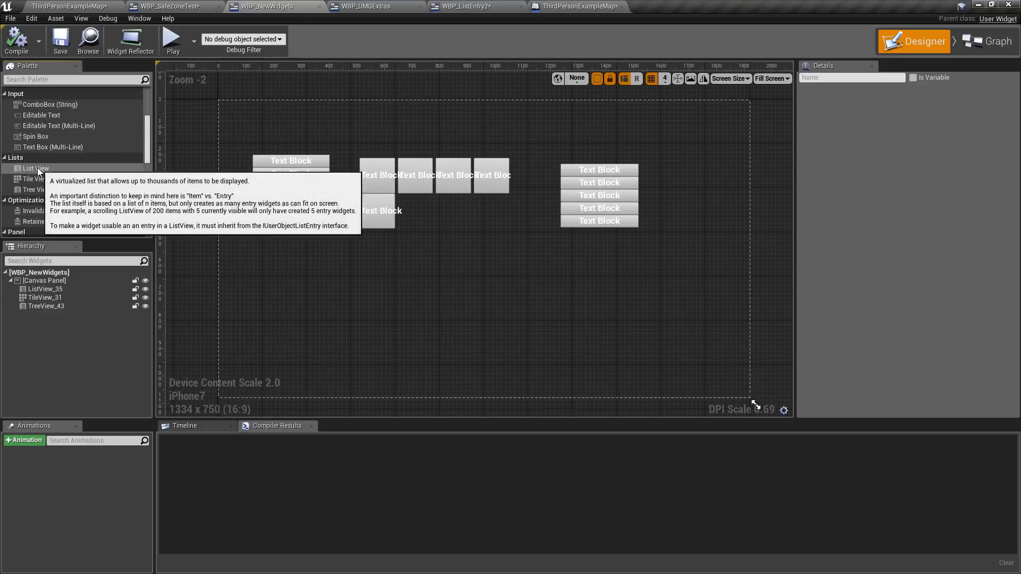
mouse_move(35, 179)
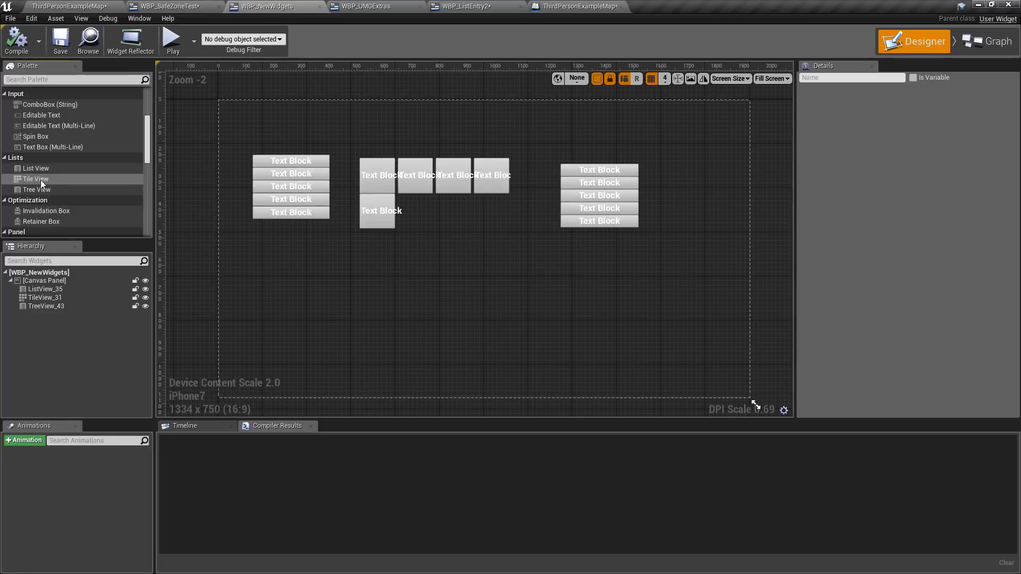
click(44, 281)
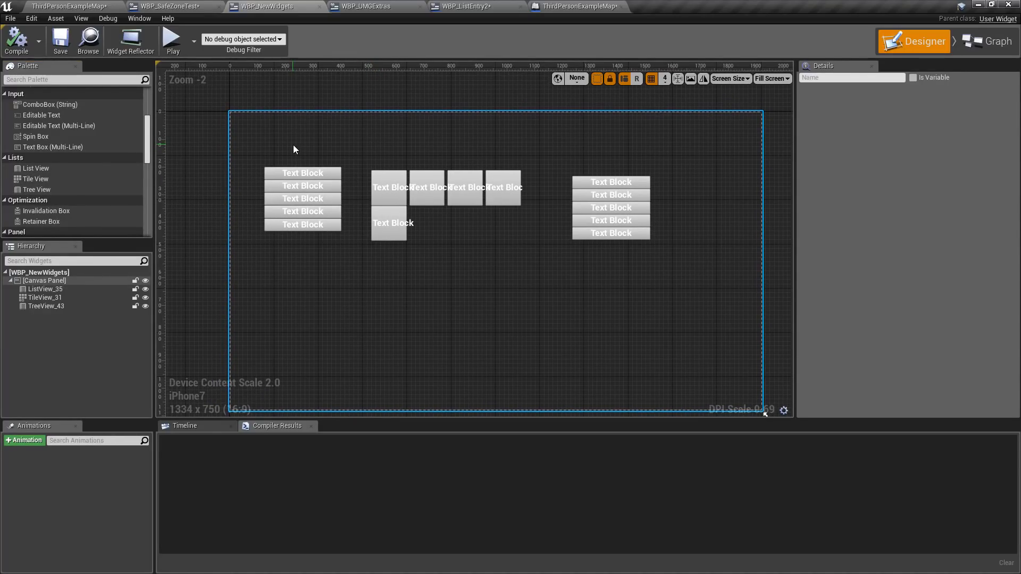
click(302, 198)
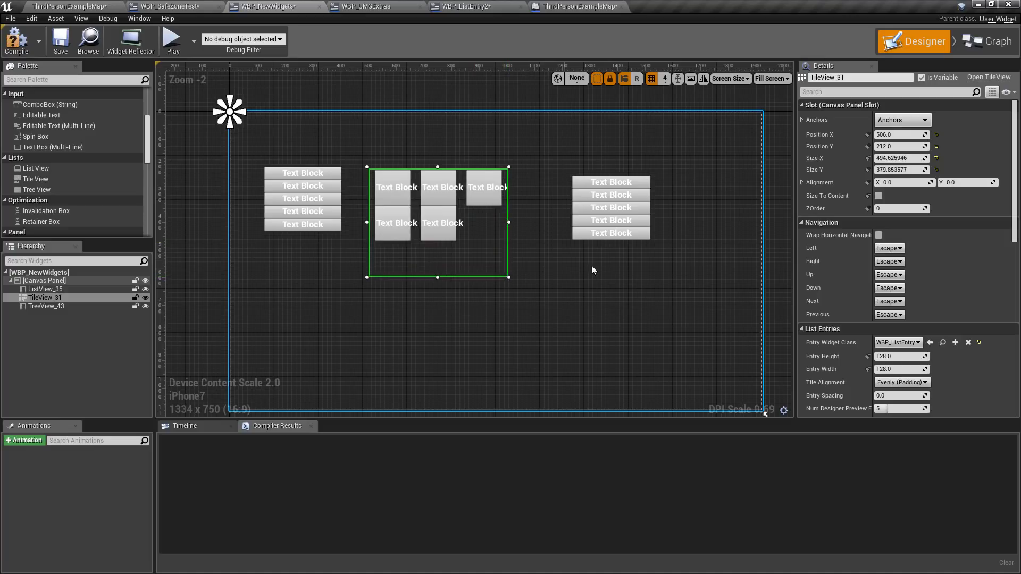
scroll(down, 3)
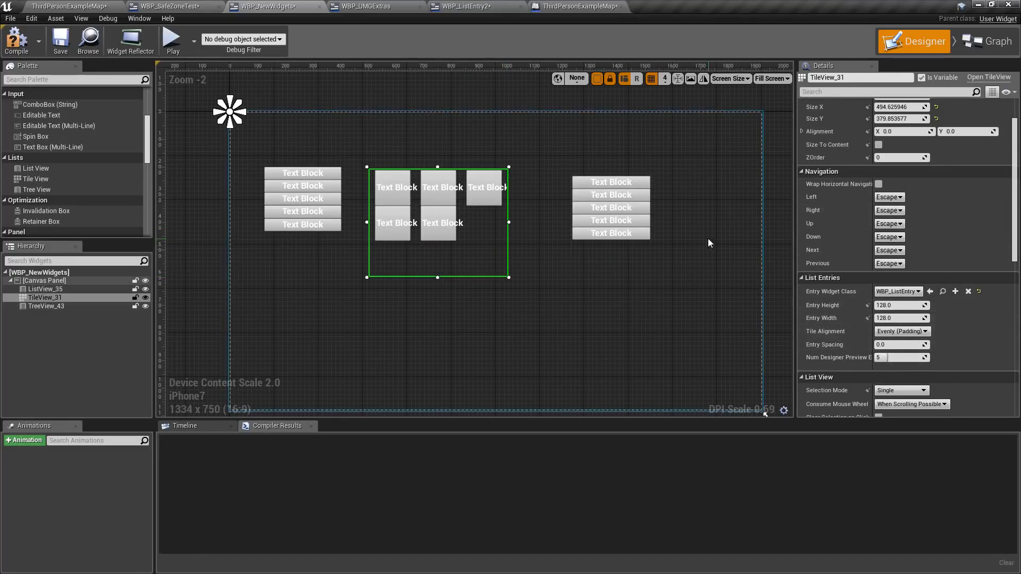
click(47, 306)
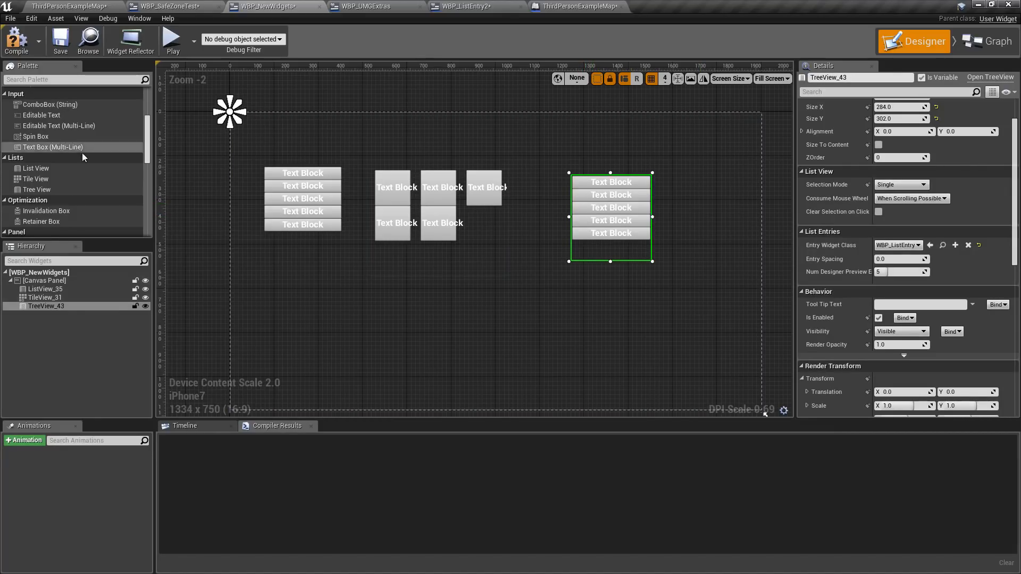
mouse_move(37, 190)
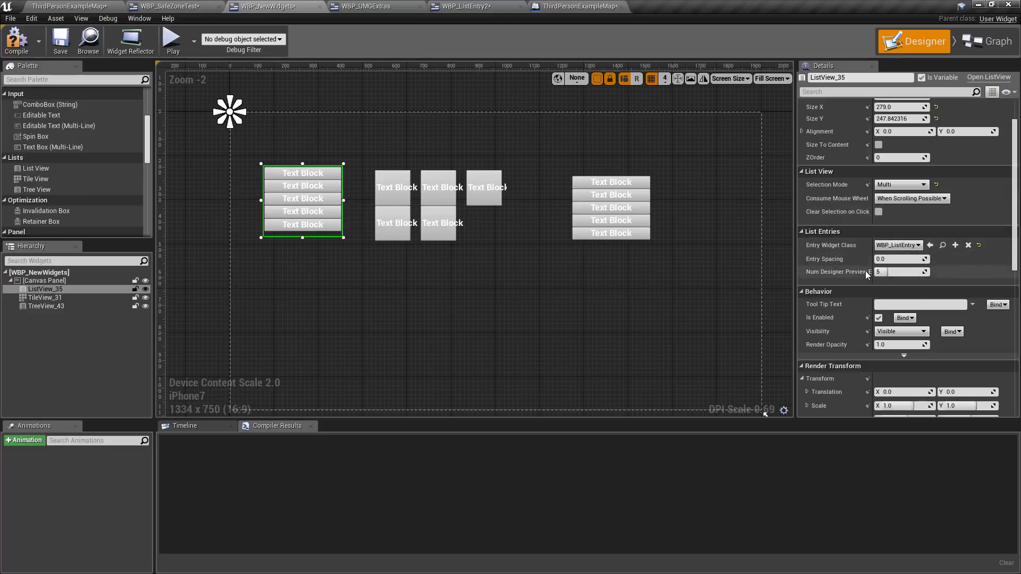
mouse_move(865, 262)
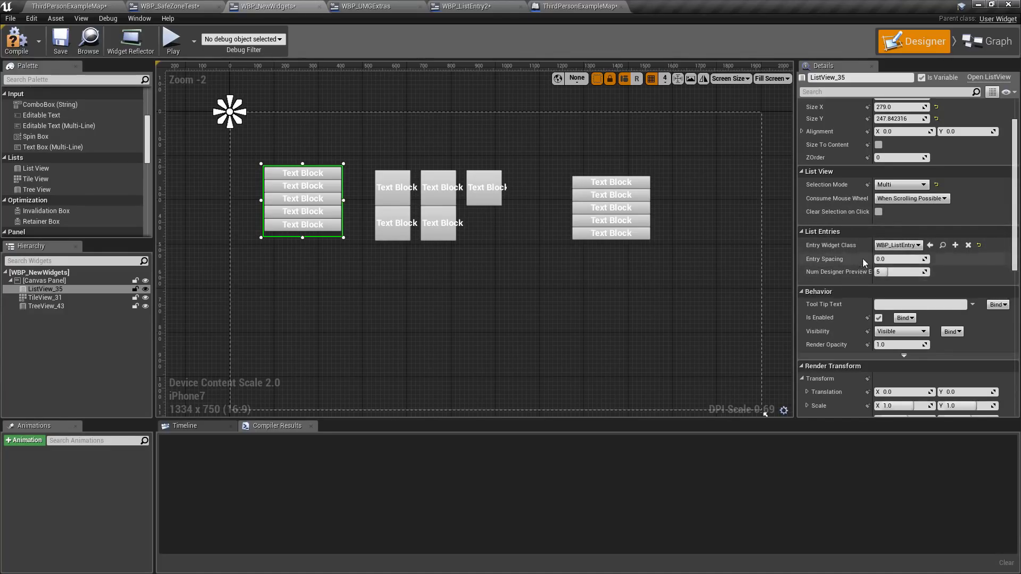
mouse_move(899, 245)
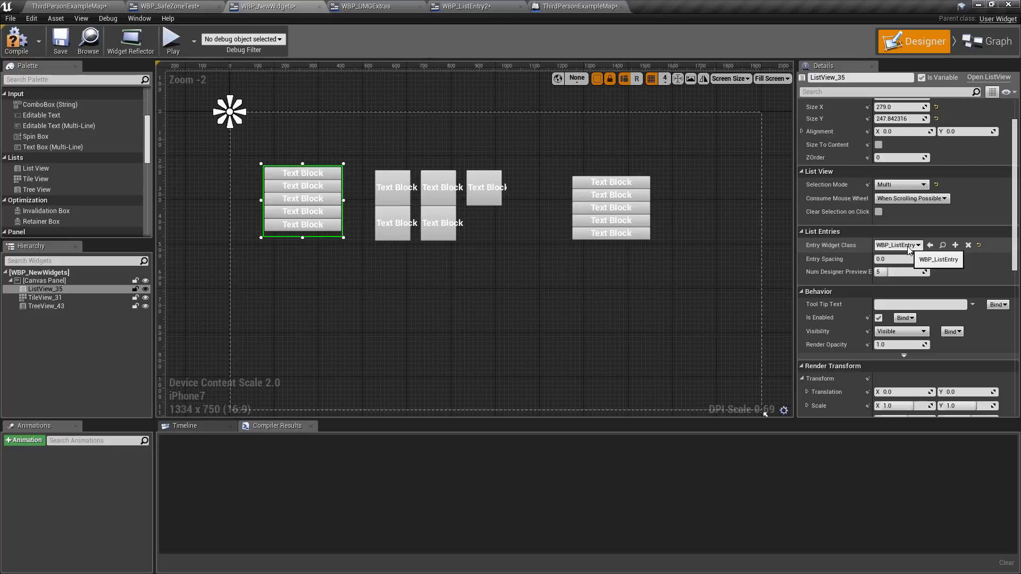
mouse_move(919, 245)
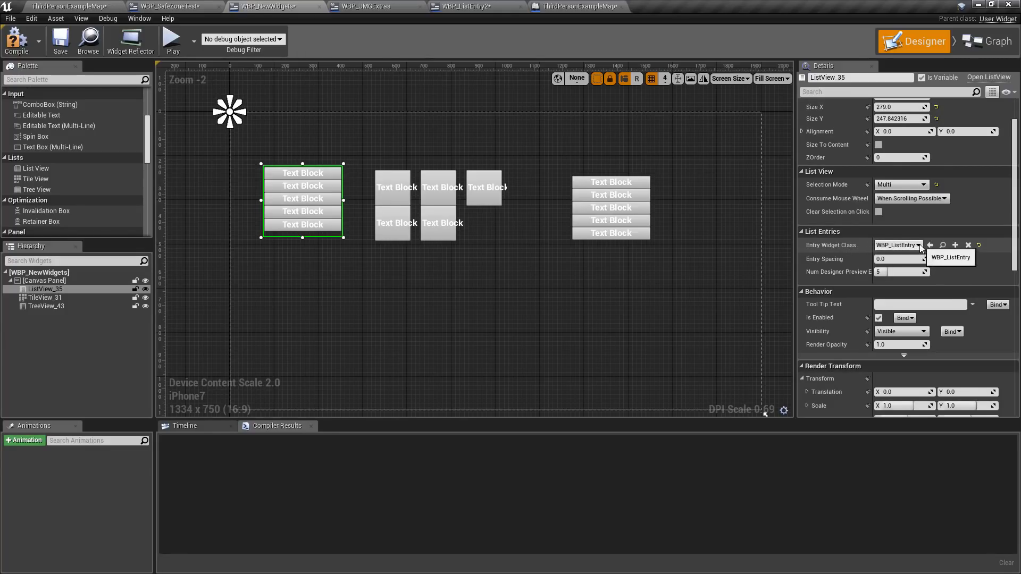
click(919, 245)
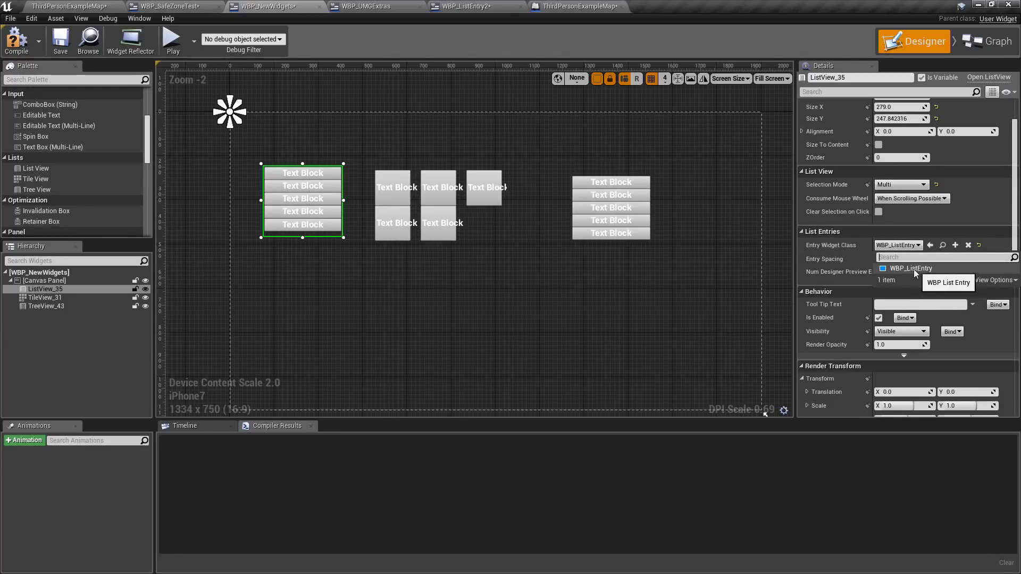
click(910, 268)
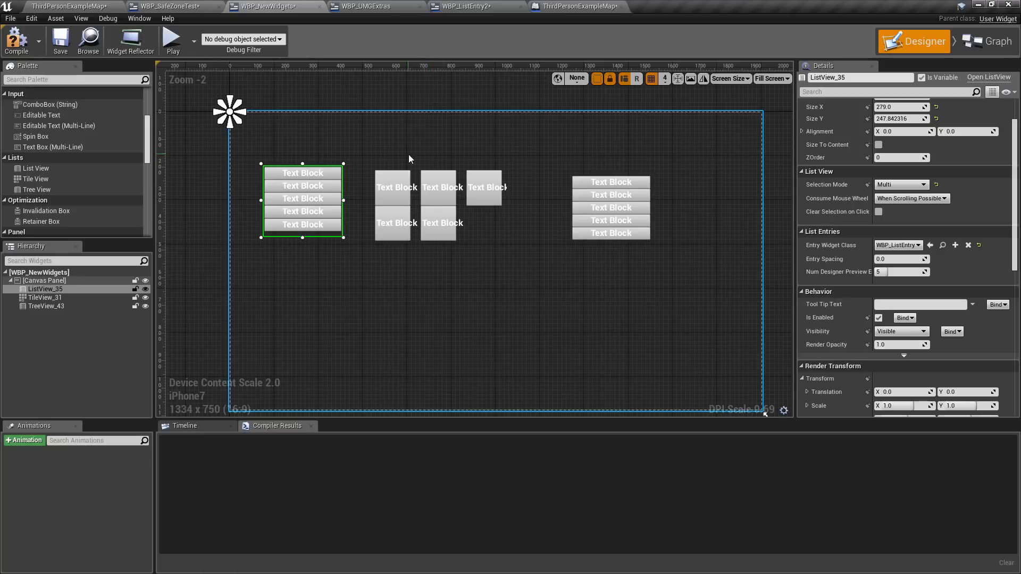
- Add UserObjectListEntry to WBP_ListEntry2's Implemented Interfaces in Class Settings
click(362, 6)
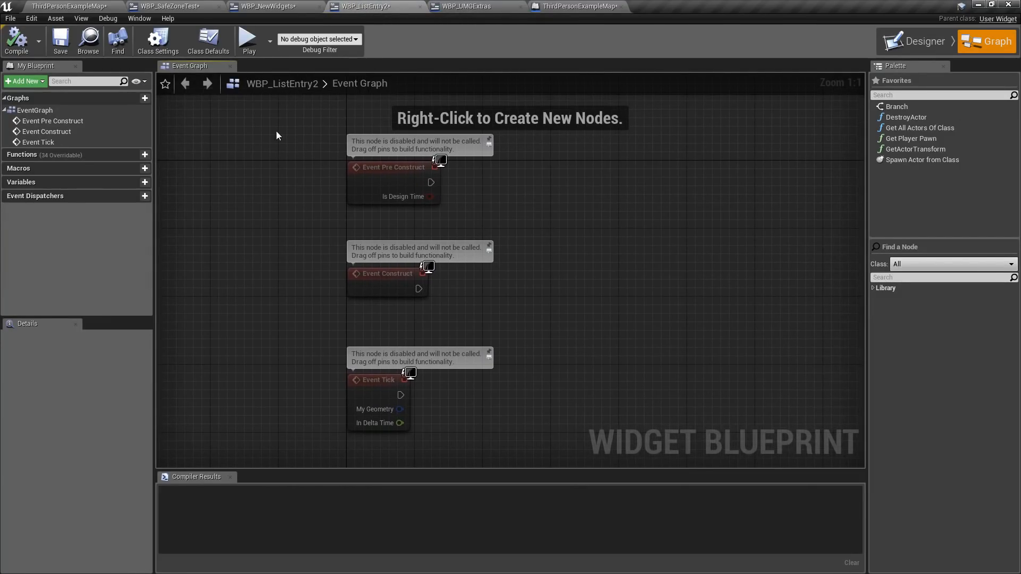
click(157, 40)
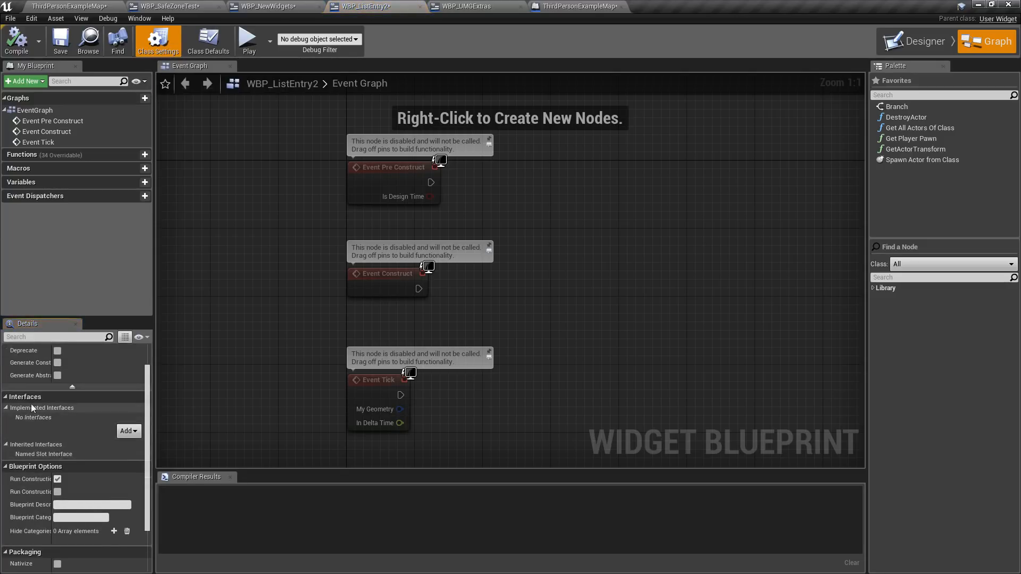
click(127, 431)
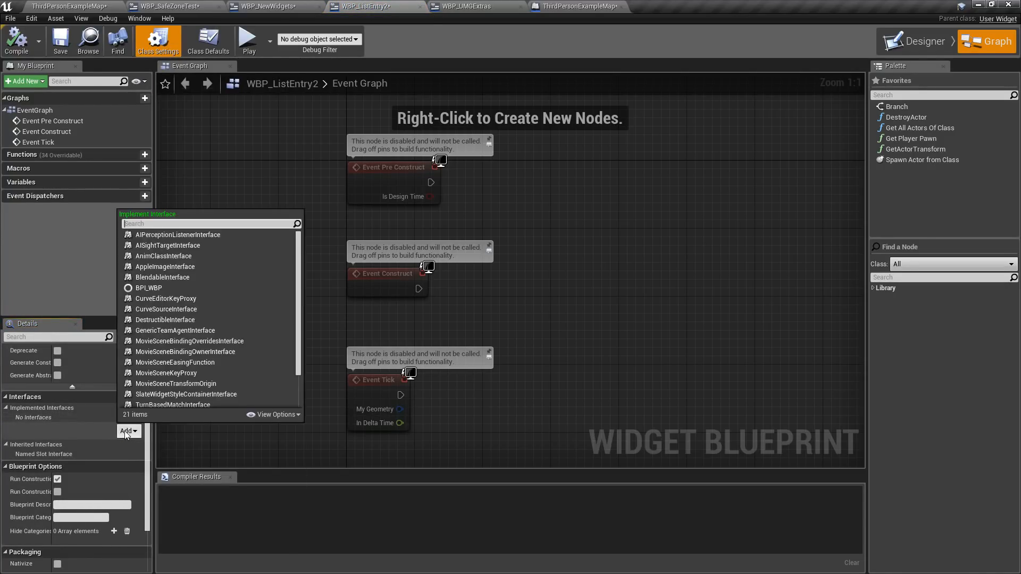
scroll(down, 3)
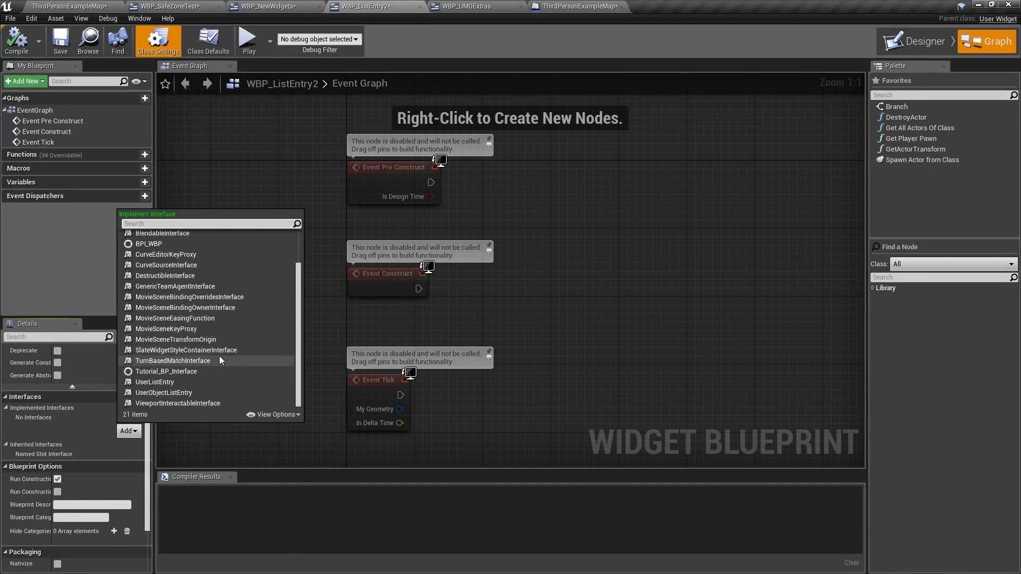
mouse_move(162, 392)
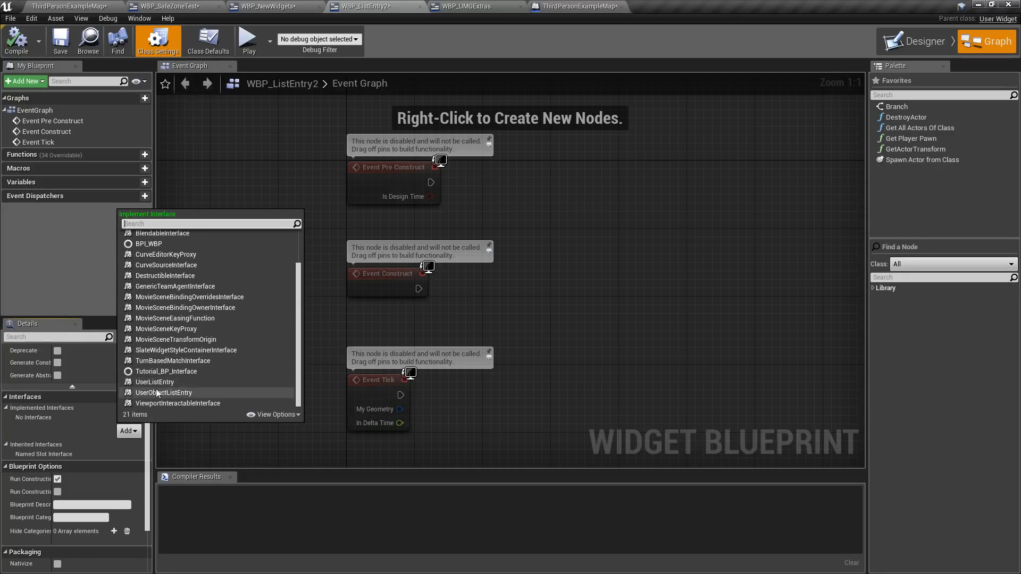
mouse_move(163, 393)
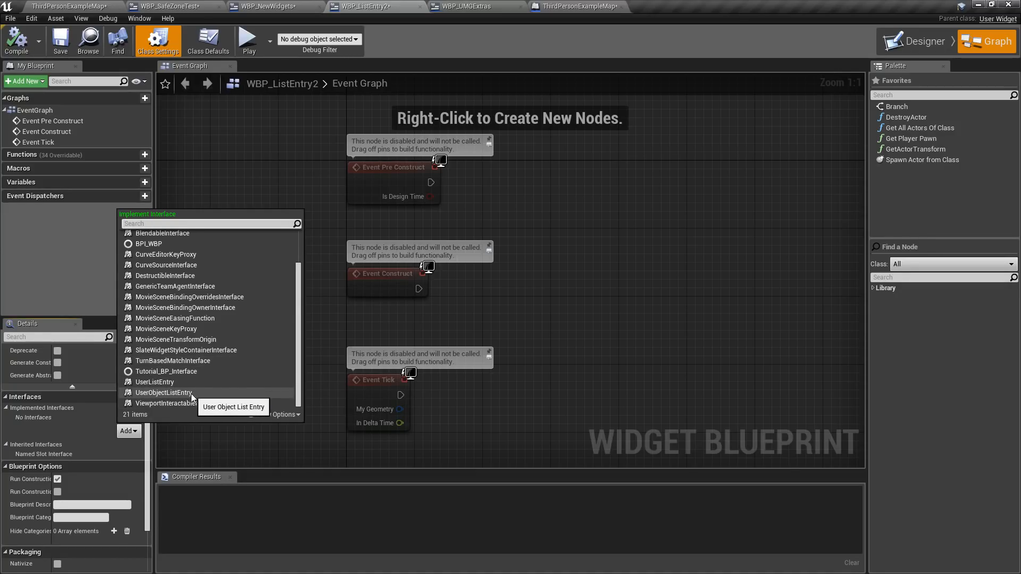
mouse_move(163, 392)
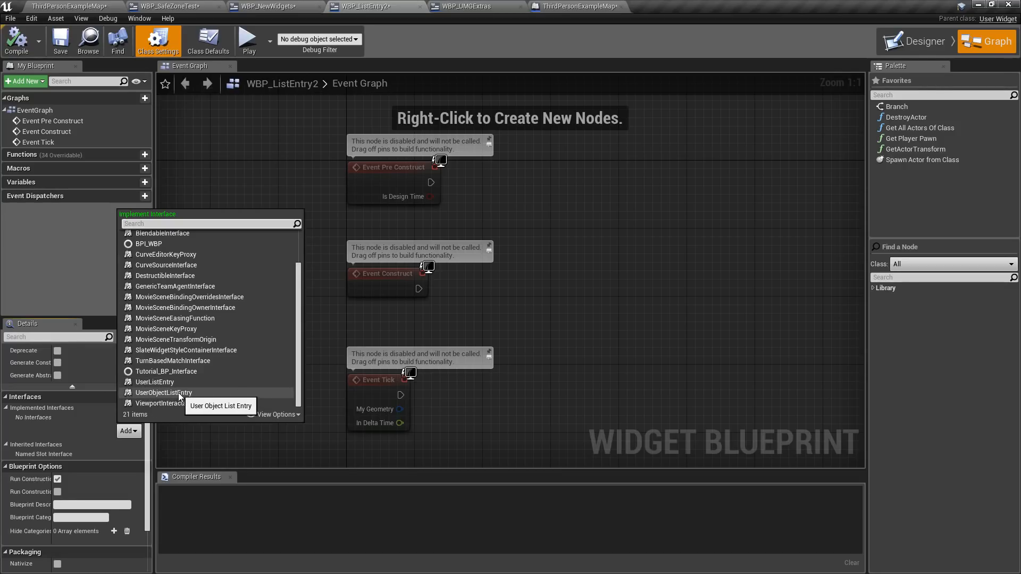
mouse_move(154, 382)
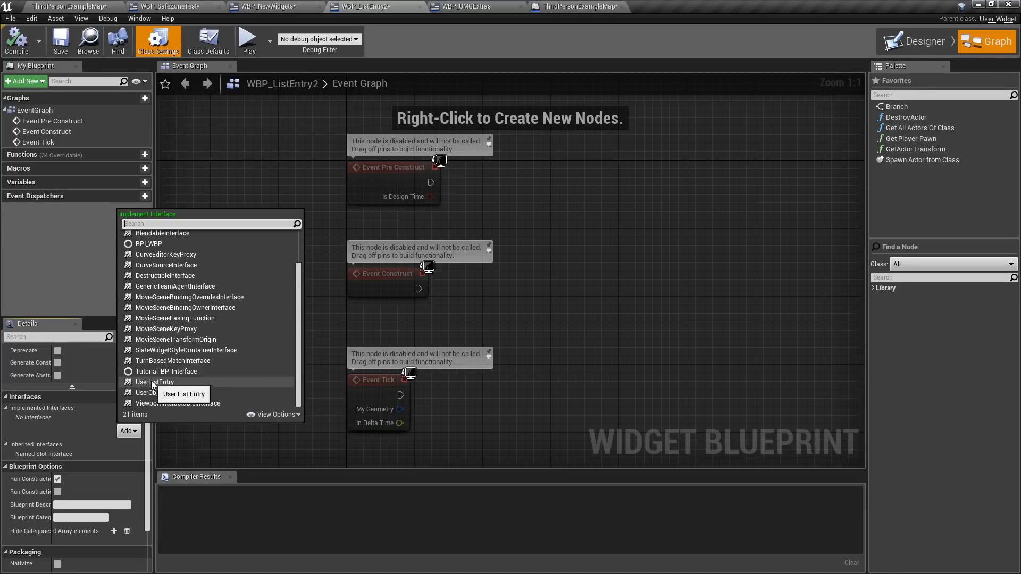
click(157, 392)
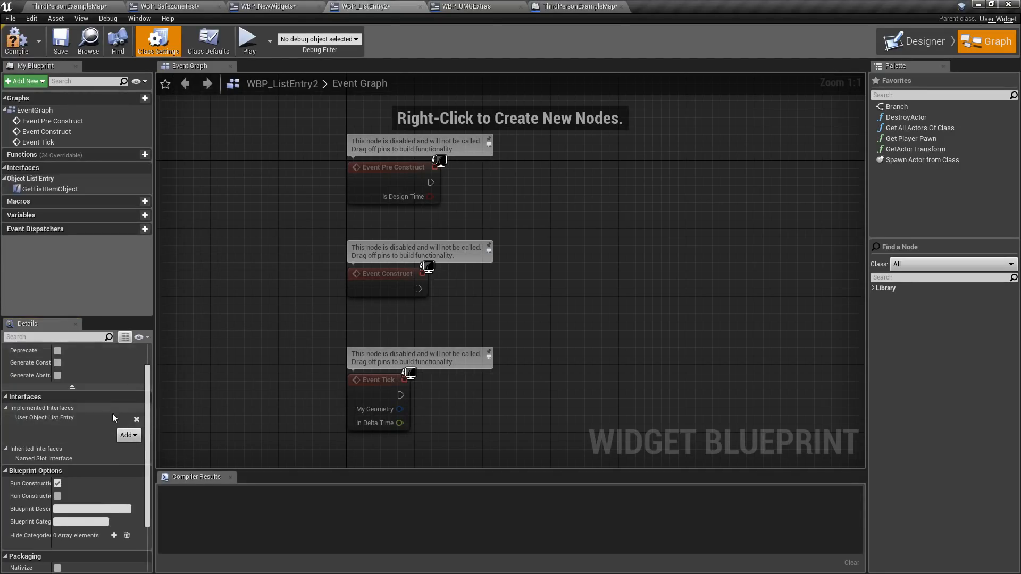
click(15, 38)
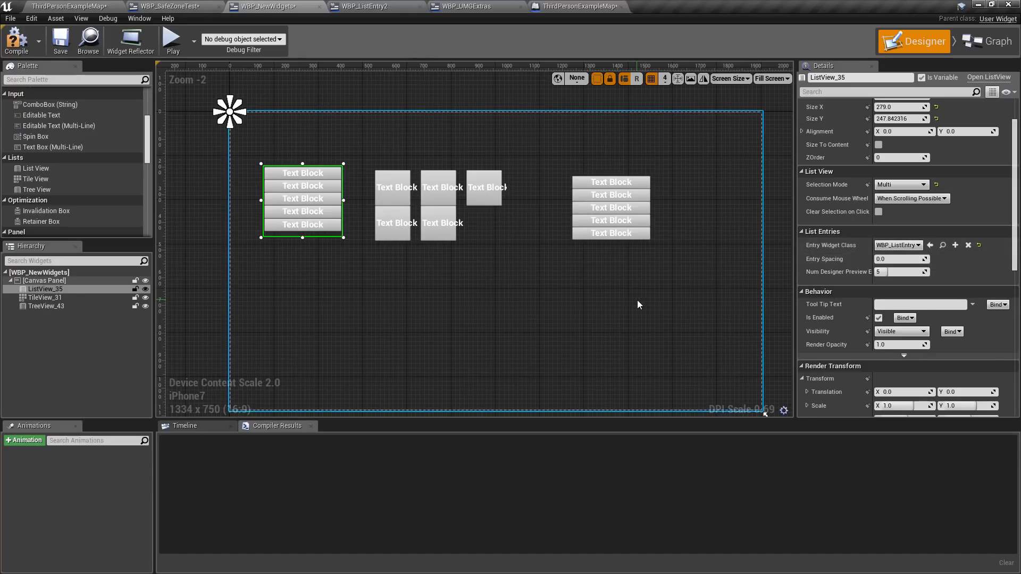
mouse_move(499, 376)
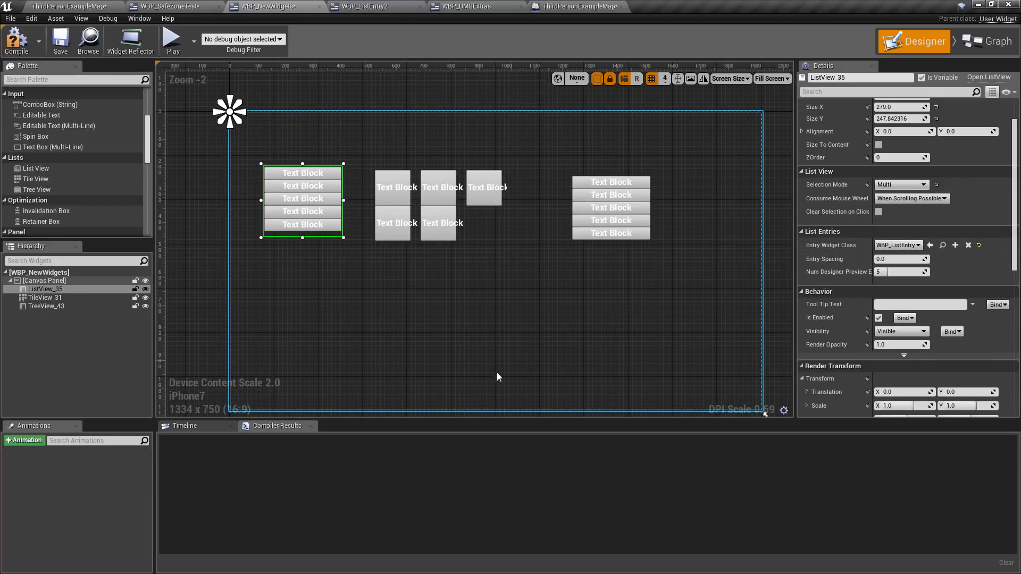
- Review the Event Construct loops adding list items in Graph, then return to Designer
click(991, 41)
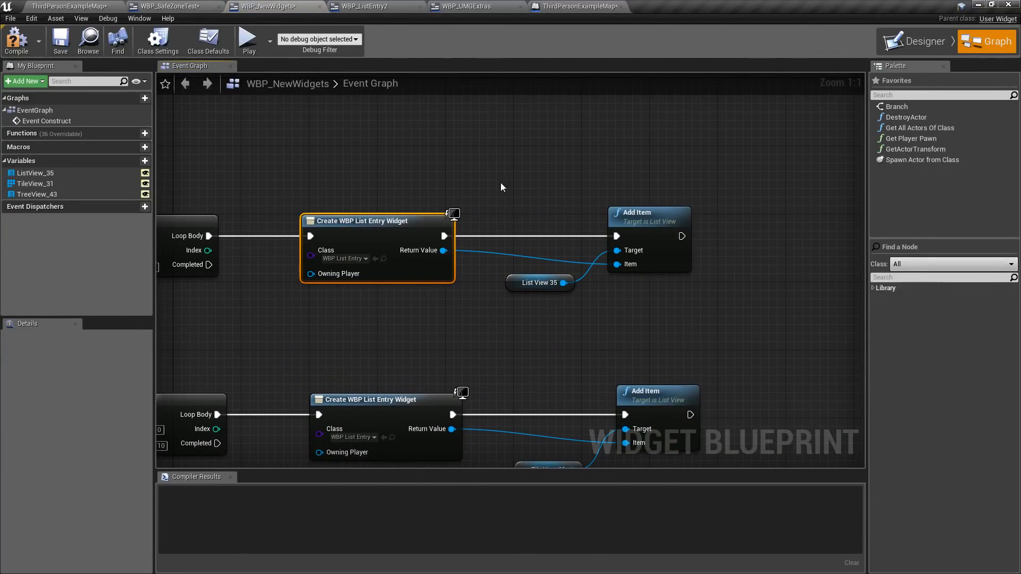
scroll(down, 3)
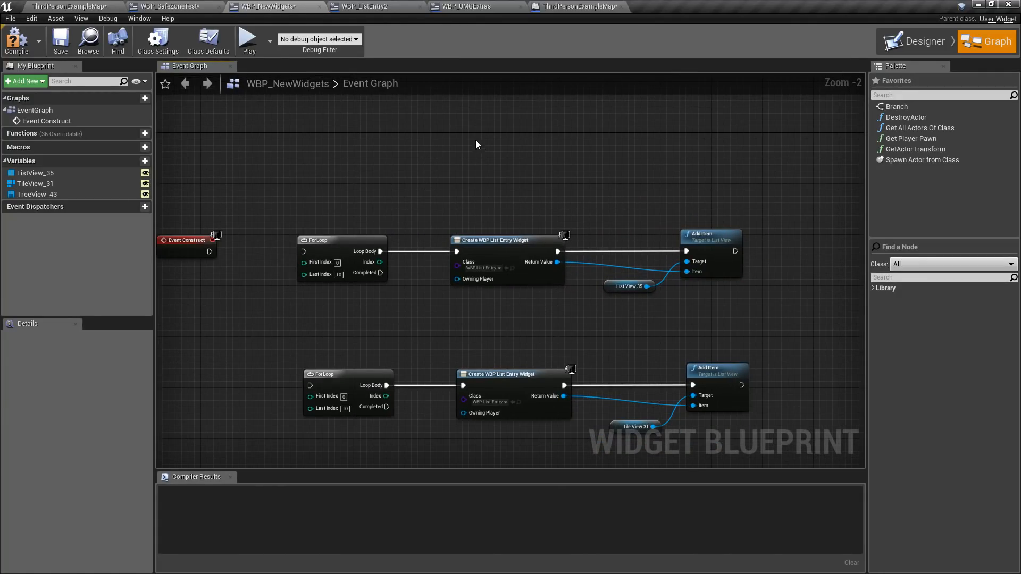
mouse_move(836, 77)
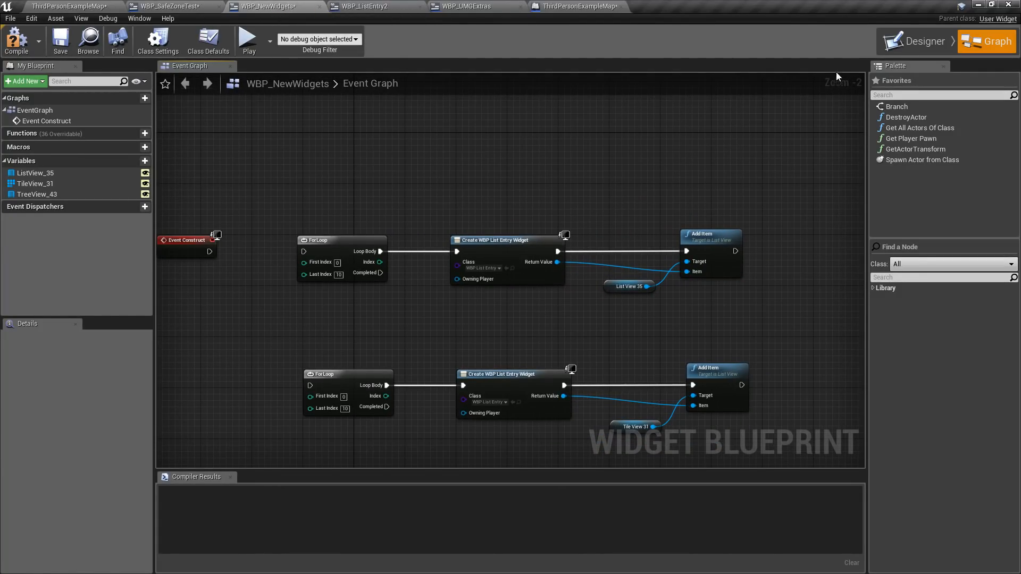
click(920, 41)
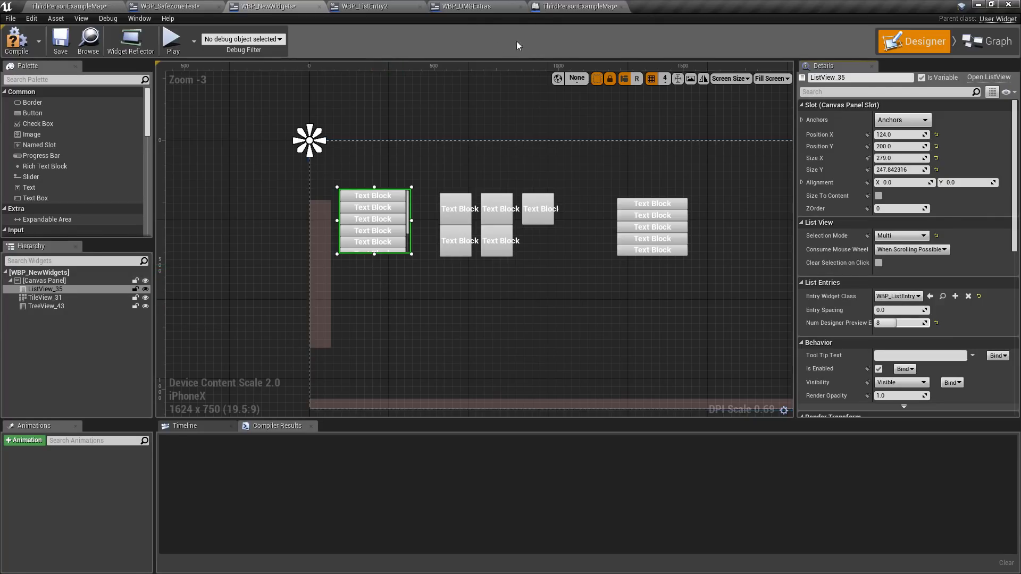
- Switch to WBP_UMGExtras, select its scroll box of text blocks, and save it
click(475, 7)
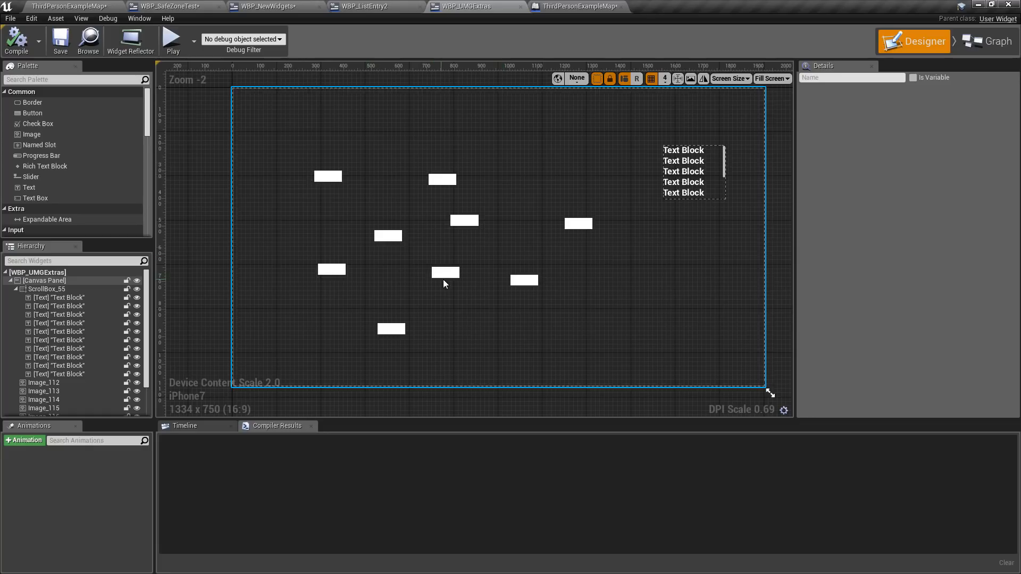
click(444, 272)
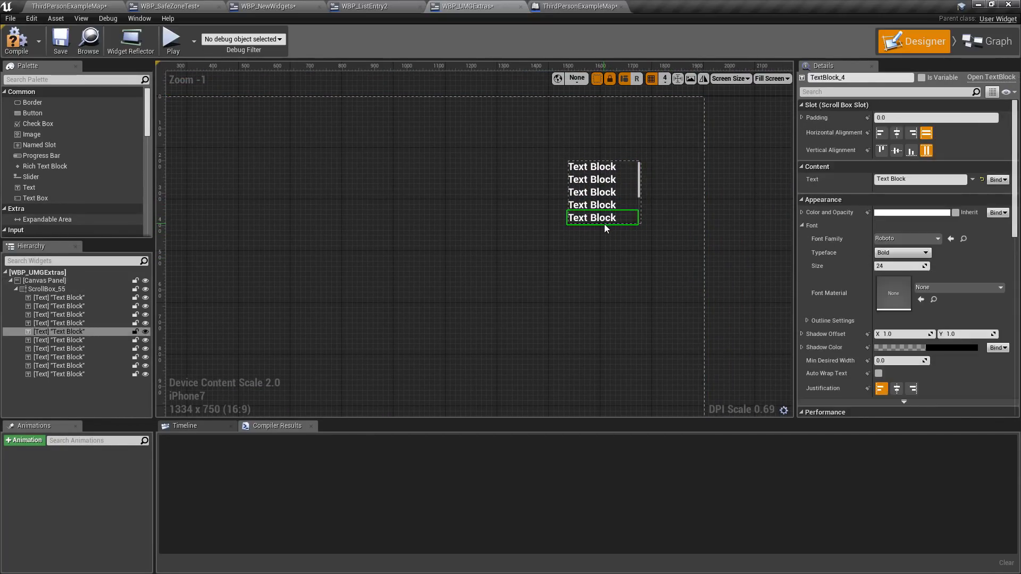
click(47, 289)
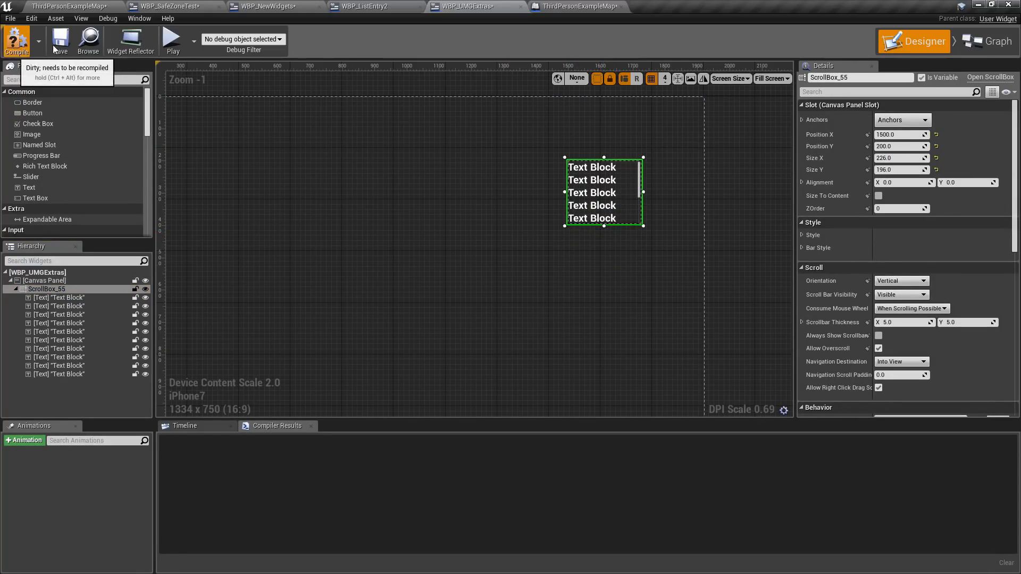
click(17, 41)
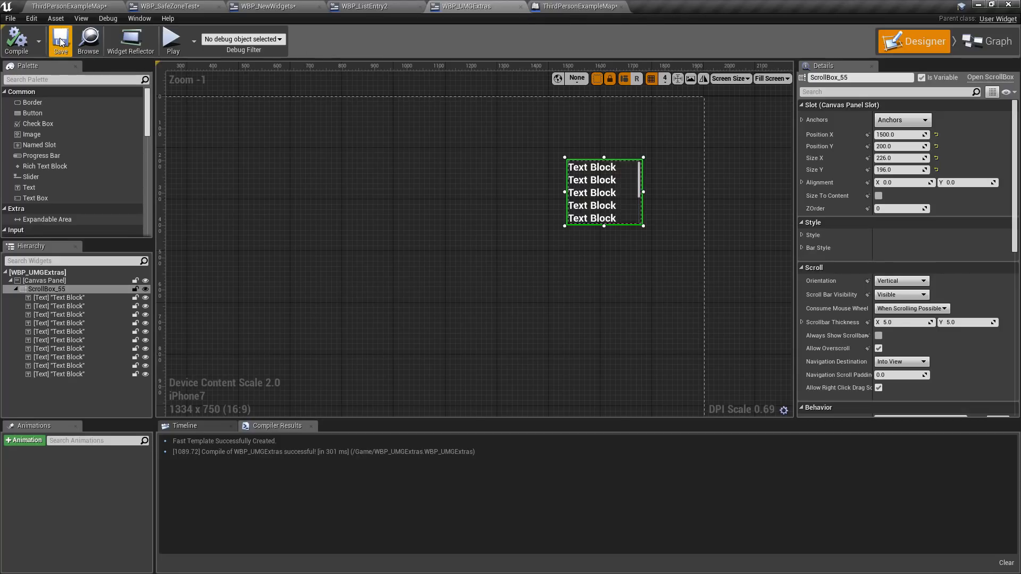
mouse_move(131, 41)
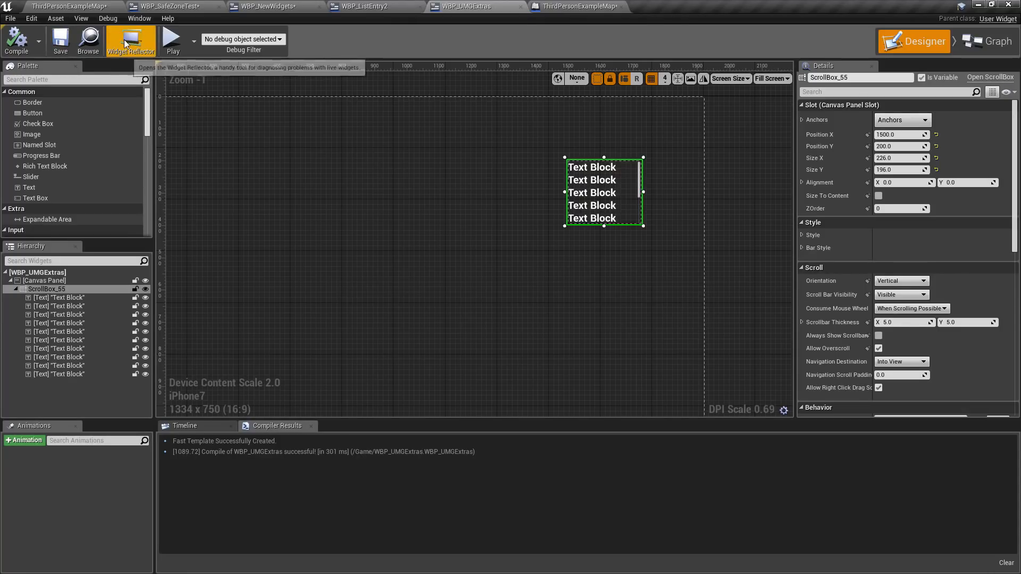
- Set the level blueprint's Create Widget class to WBP_UMGExtras and test it in Play
click(577, 6)
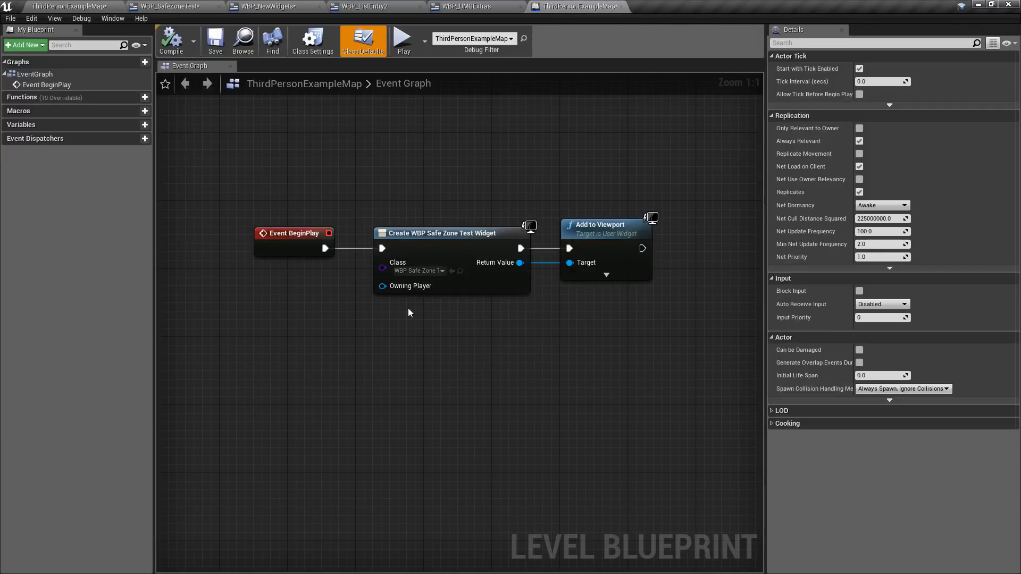
click(419, 271)
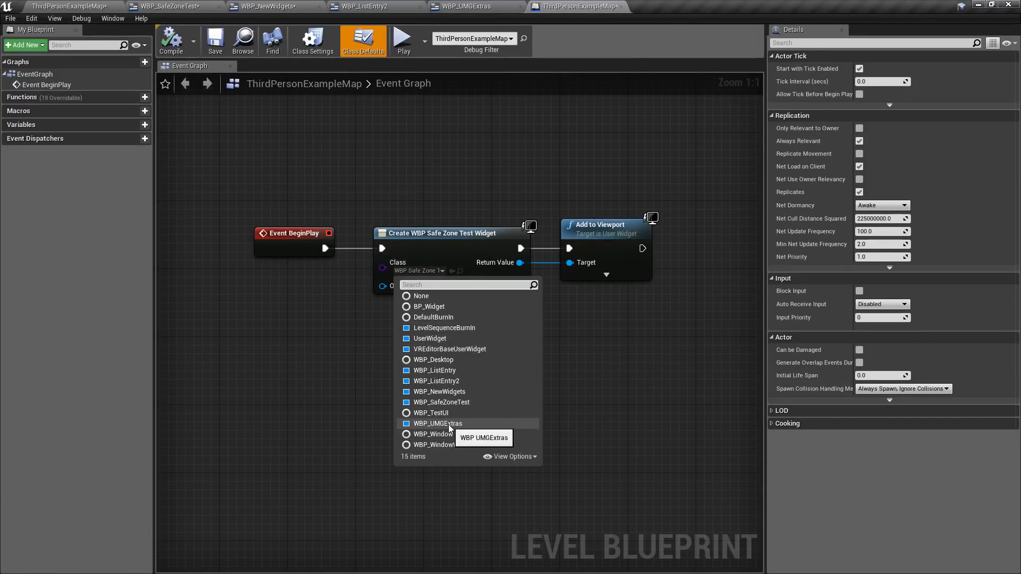
click(403, 39)
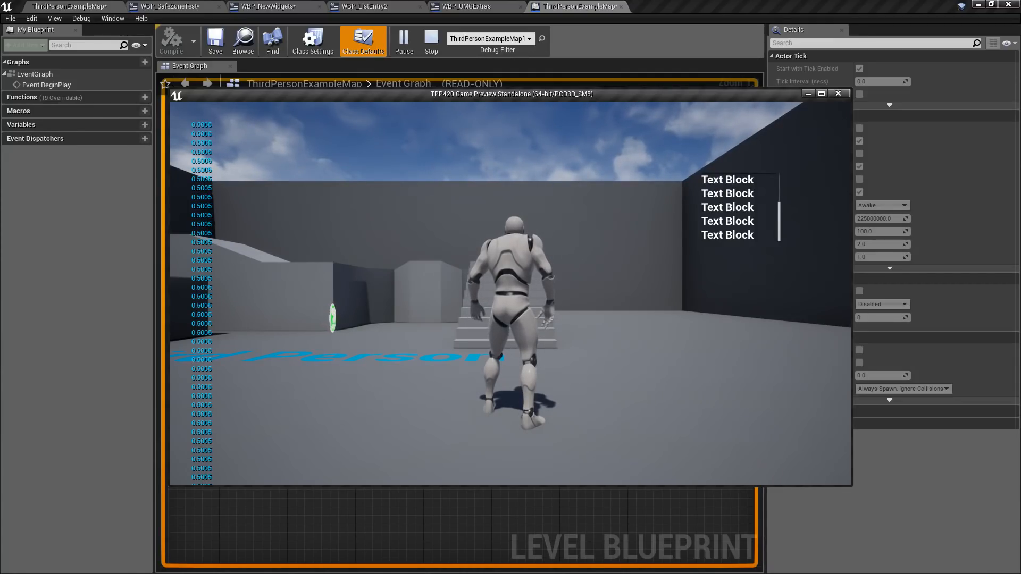
click(430, 41)
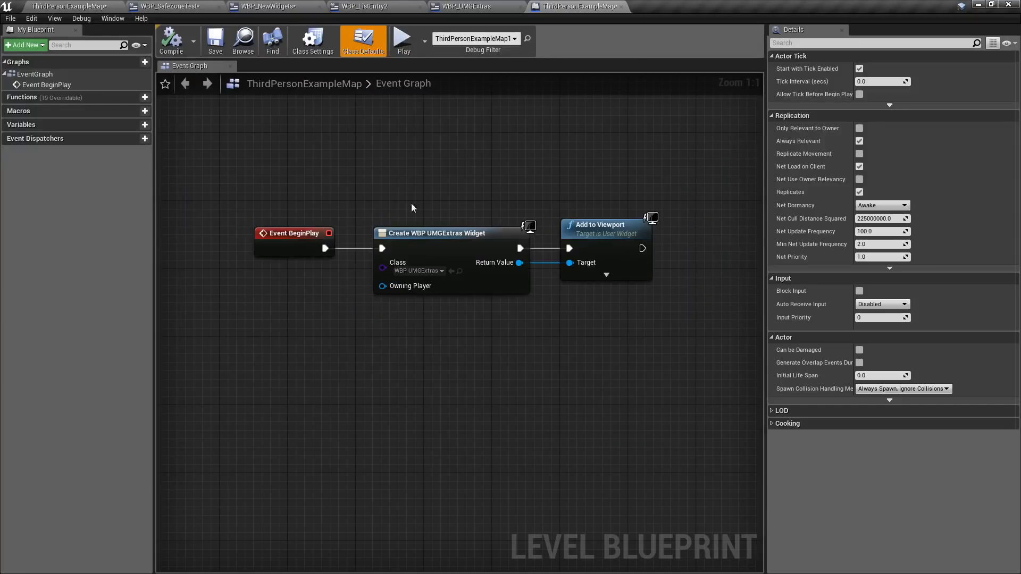
click(476, 6)
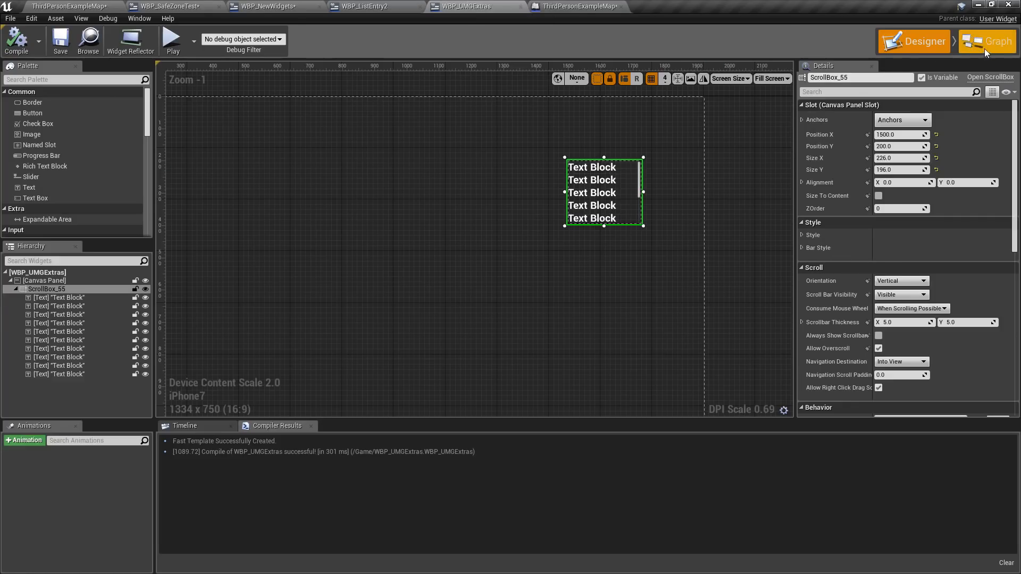
- Switch WBP_UMGExtras to Graph mode to see Event Tick printing Get View Offset Fraction
click(989, 41)
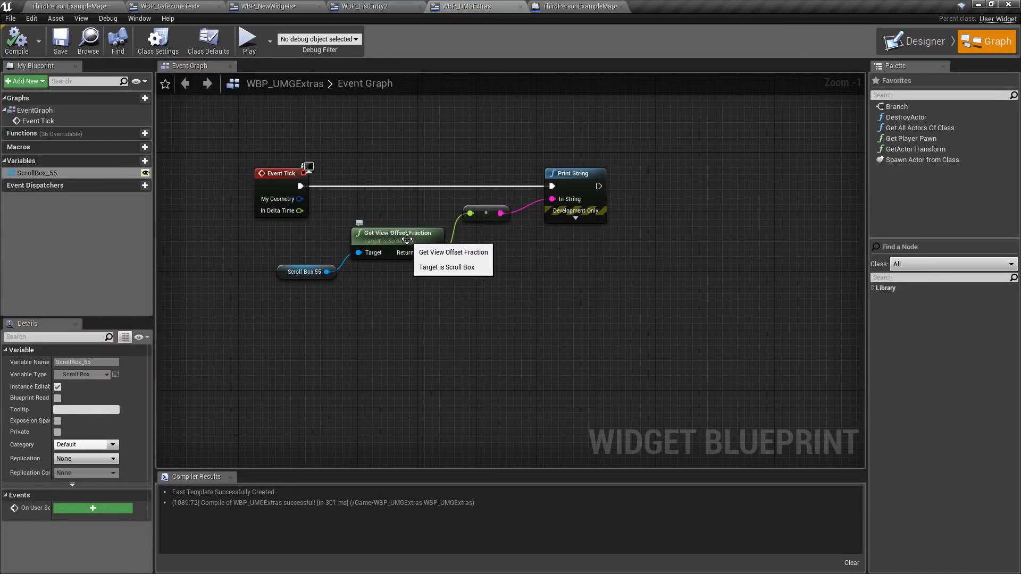
mouse_move(455, 320)
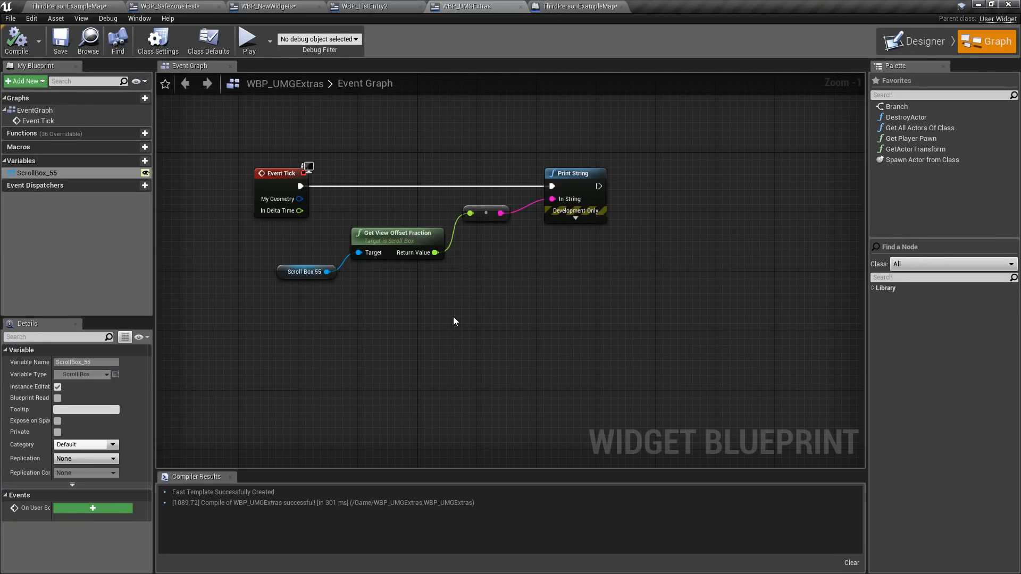
mouse_move(397, 158)
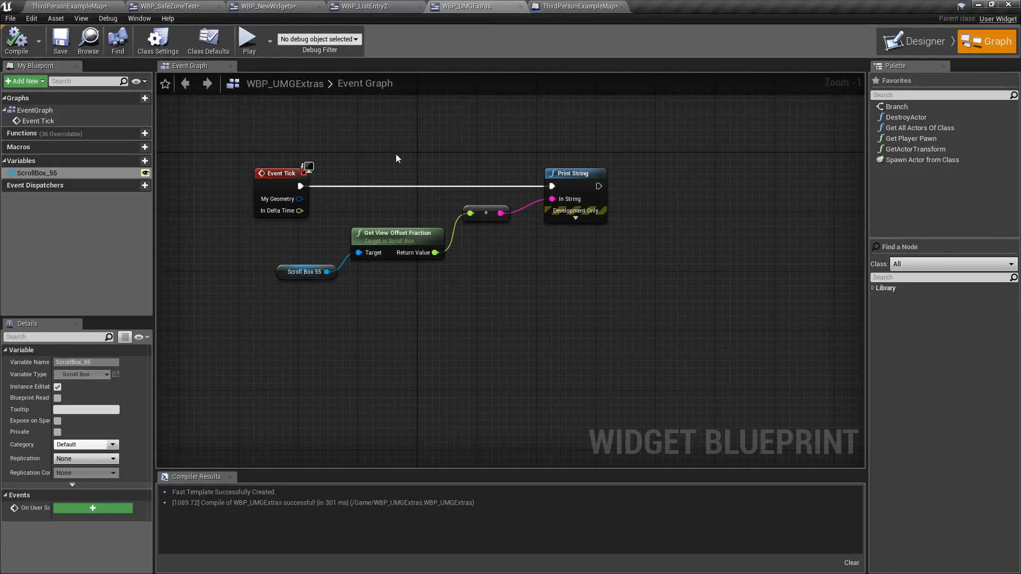
mouse_move(383, 224)
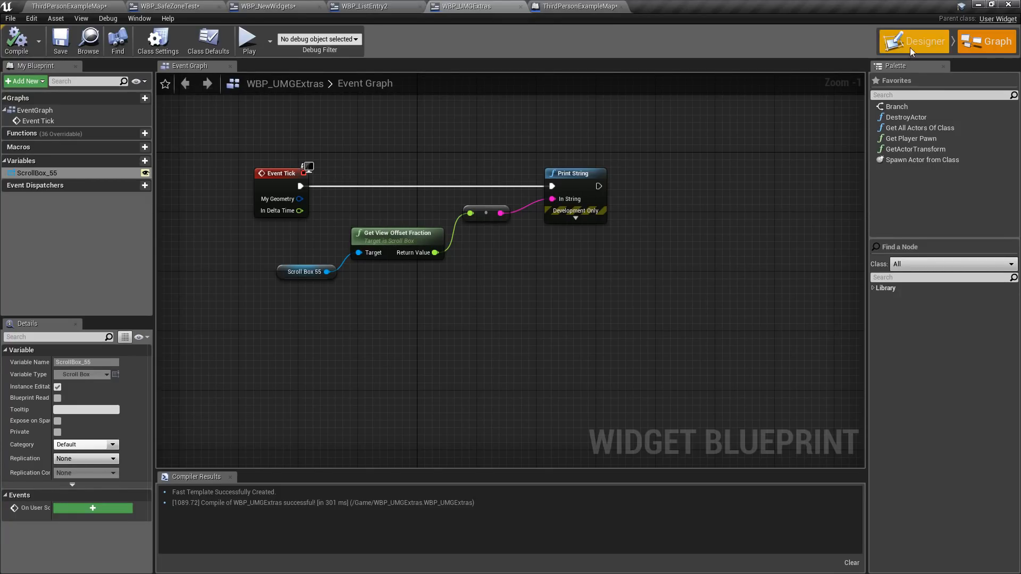
- Return to Designer and preview WBP_UMGExtras at 1920x1080, zoomed out
click(922, 41)
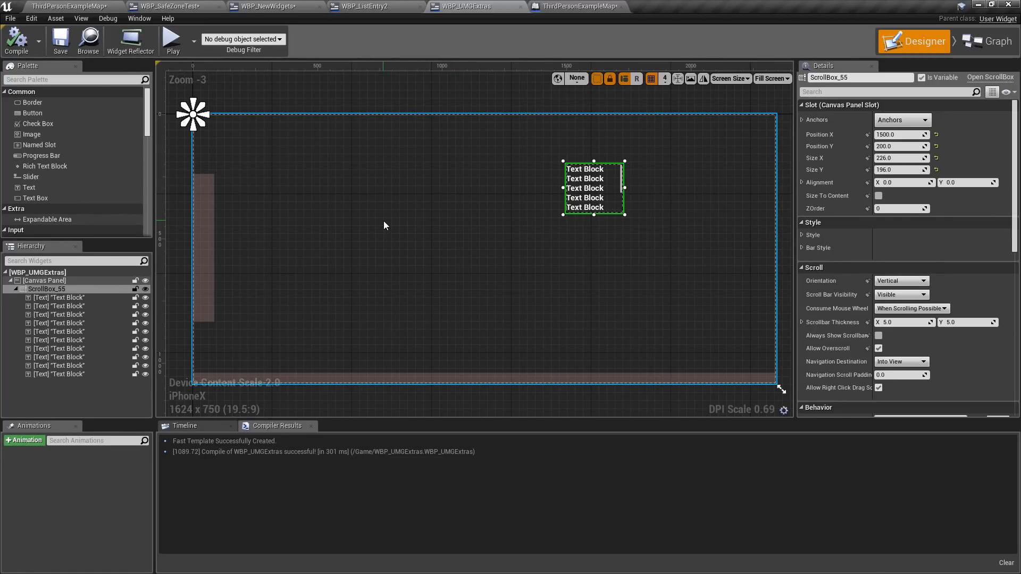
click(729, 78)
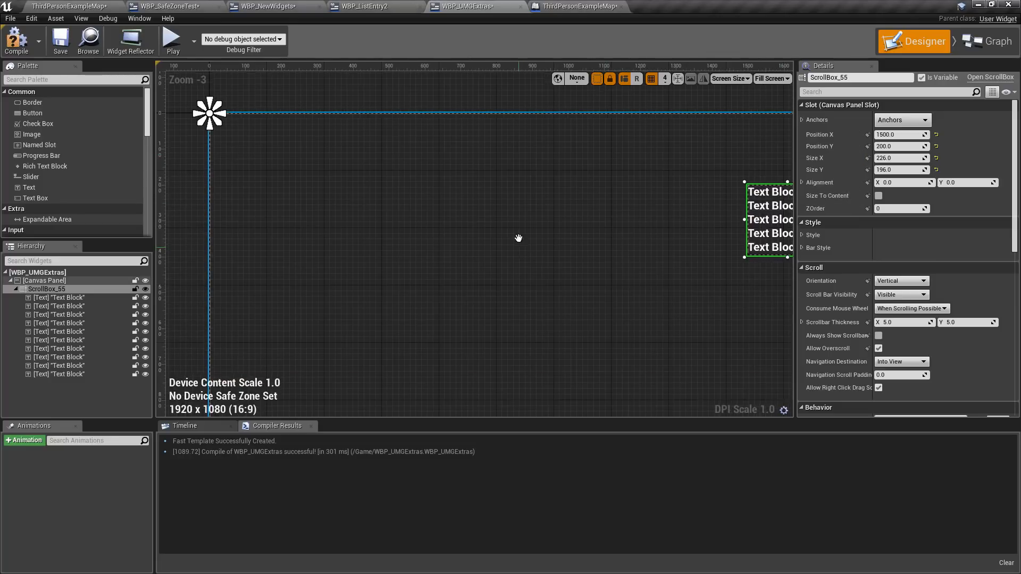
scroll(down, 3)
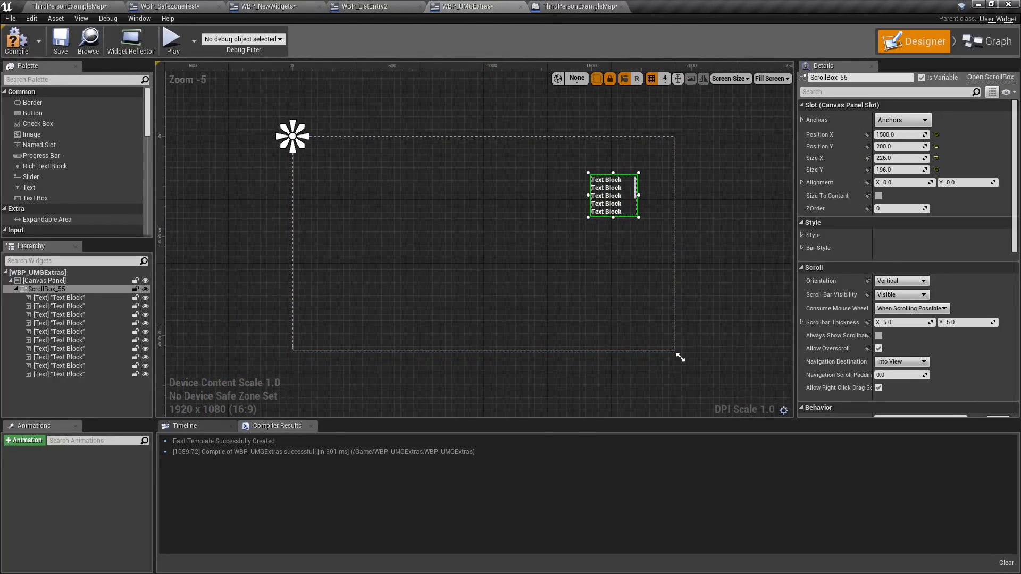
- In a new widget, drop an Image on the canvas and paste several copies of it
click(172, 6)
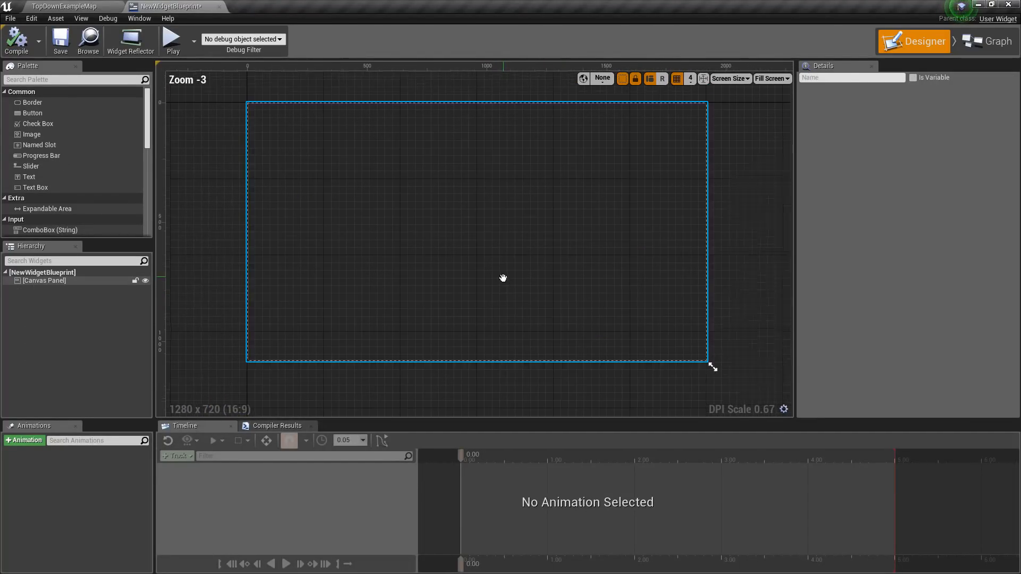
mouse_move(31, 134)
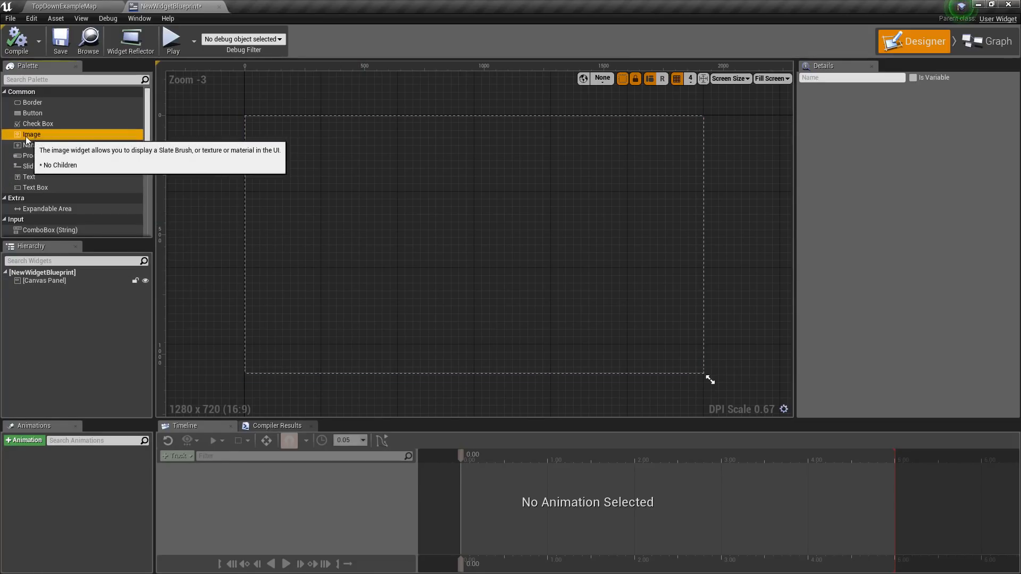
drag(31, 134, 336, 197)
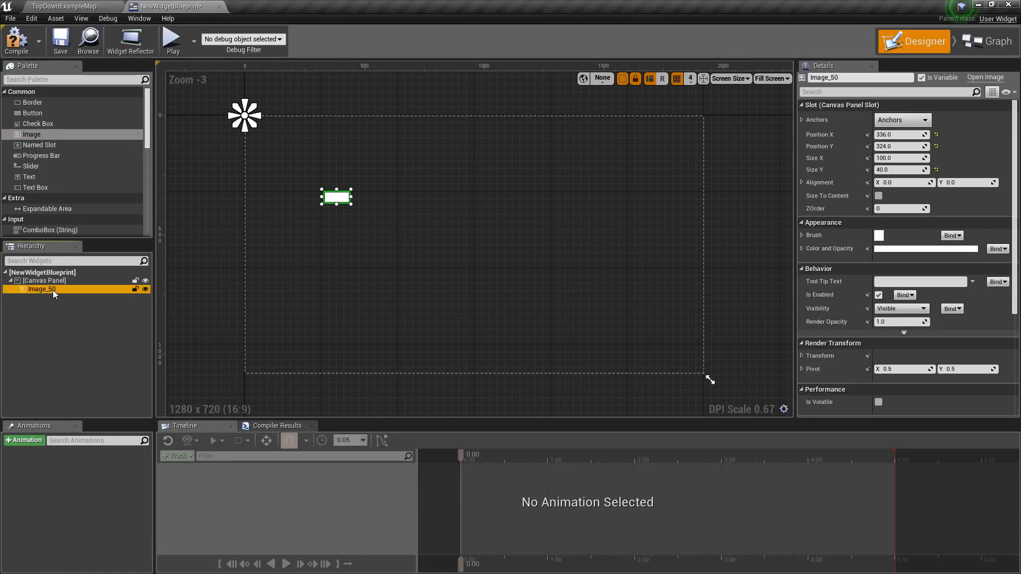
click(44, 280)
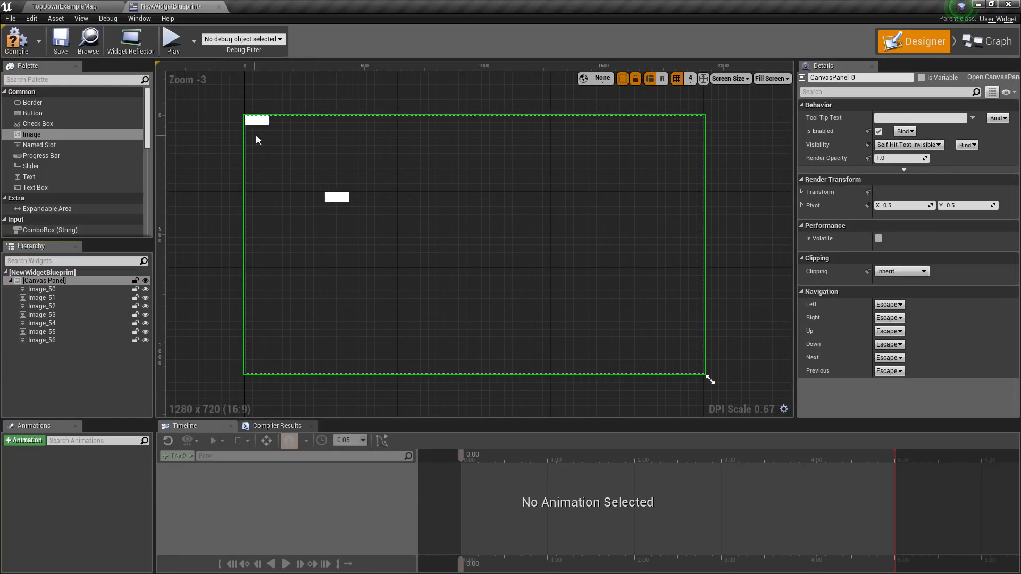
click(42, 315)
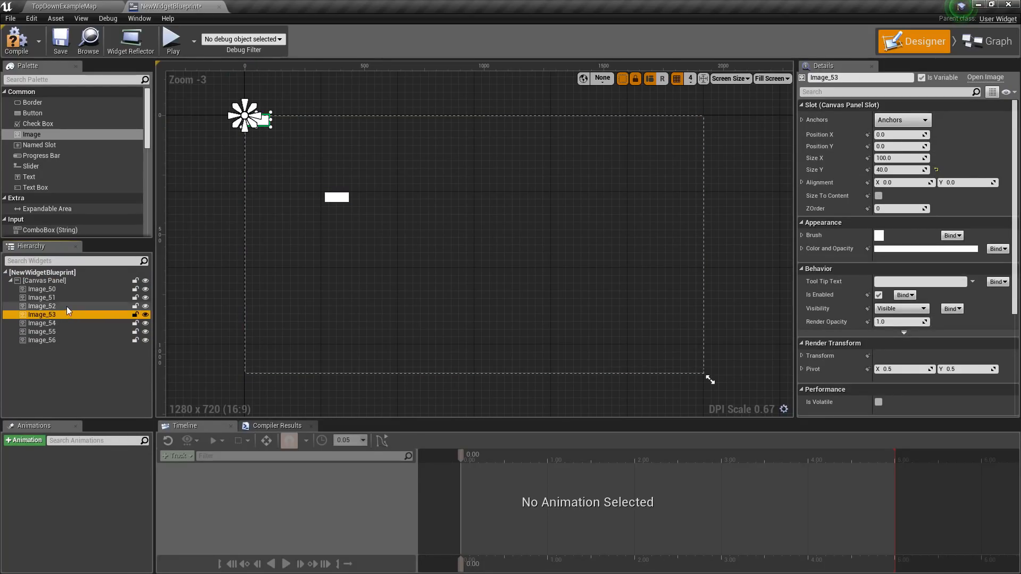
click(41, 298)
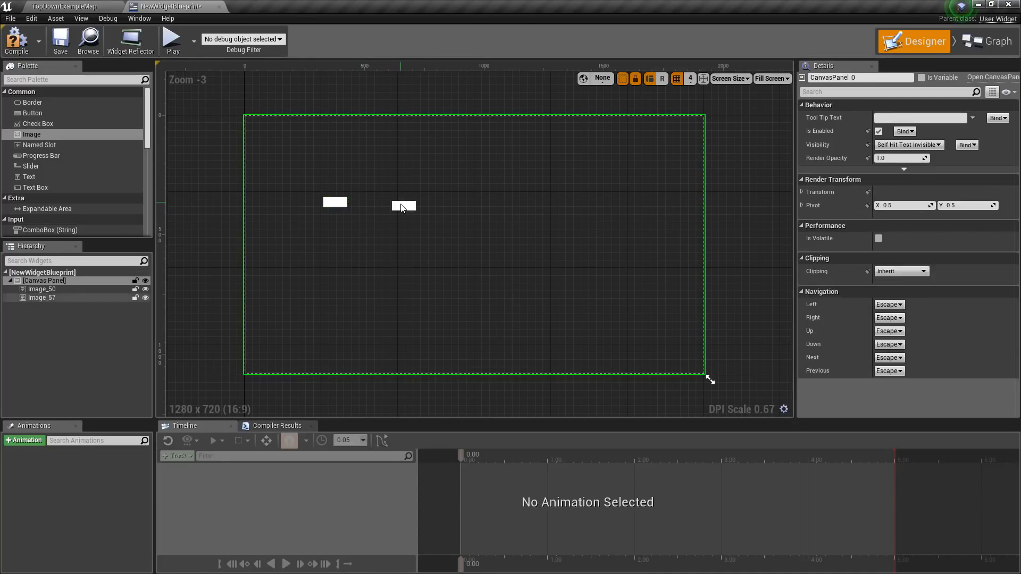
drag(30, 134, 374, 243)
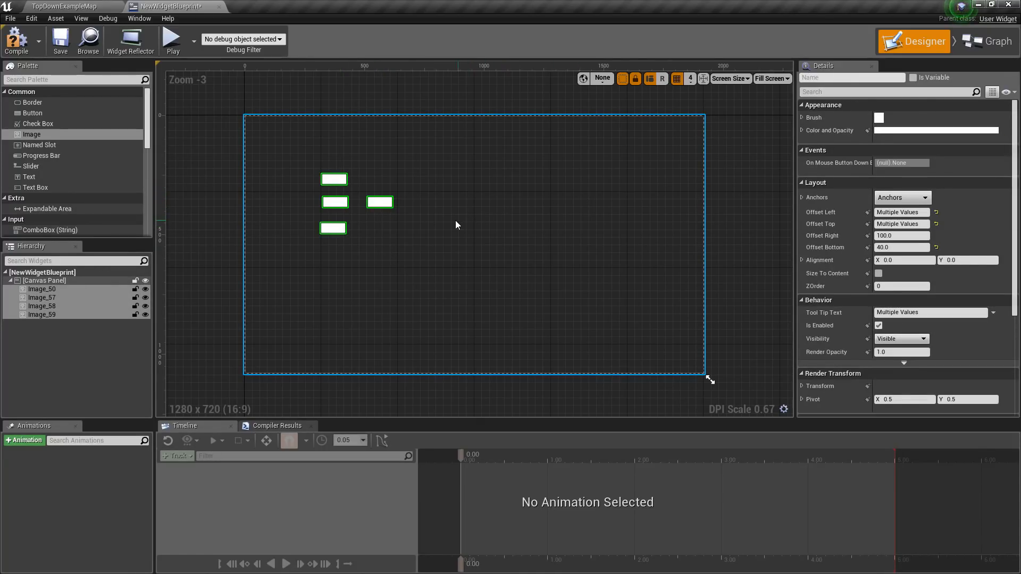
click(43, 281)
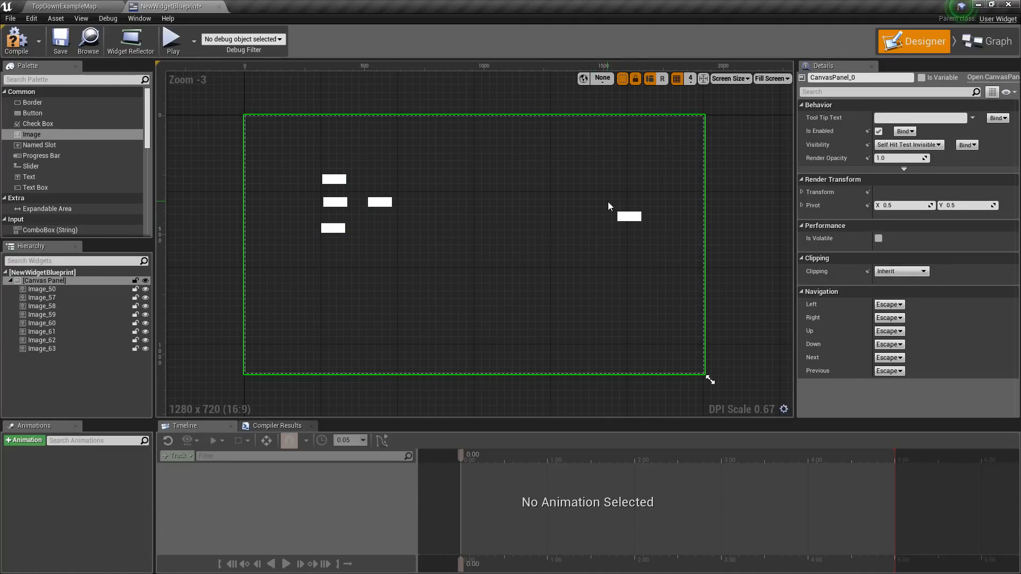
mouse_move(544, 224)
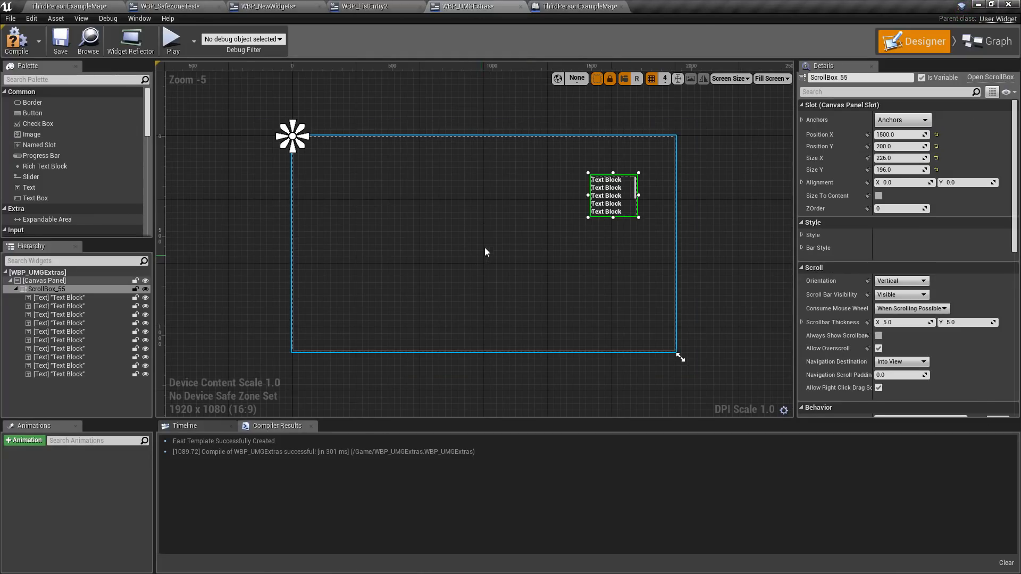
- Drop an Image beside WBP_UMGExtras' scroll box, paste copies, and shift-select multiple images
click(44, 281)
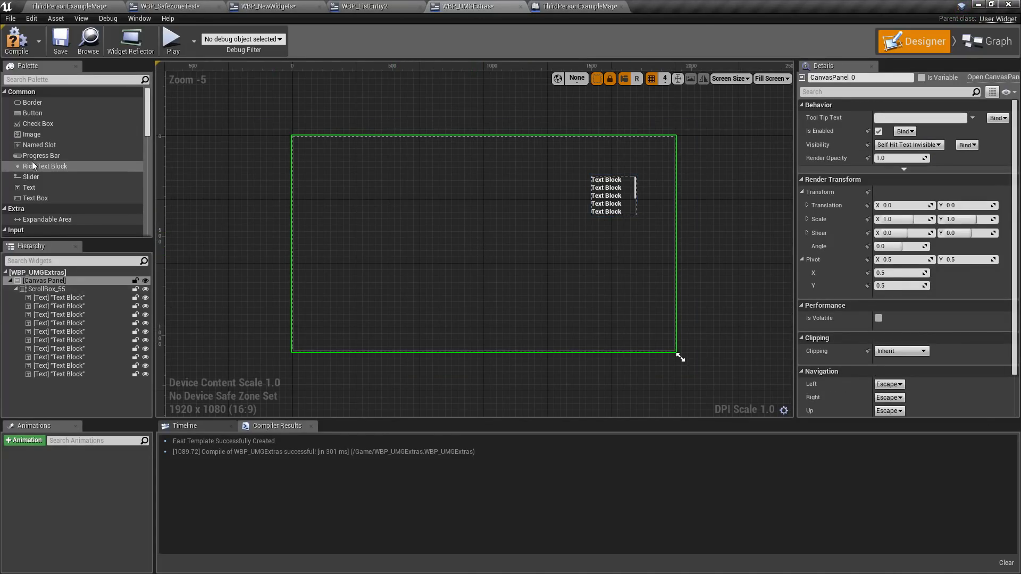
drag(31, 134, 386, 206)
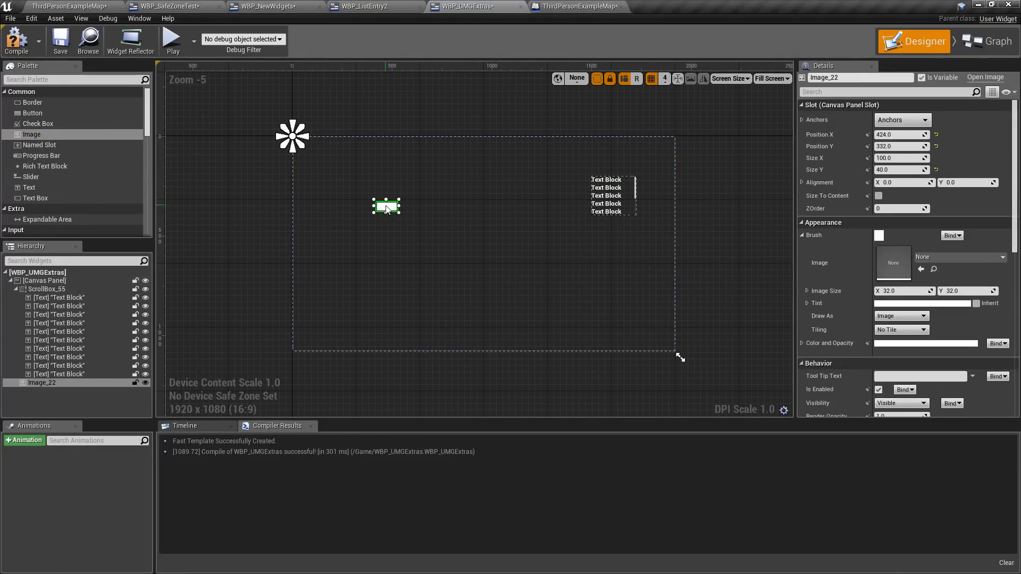
click(45, 280)
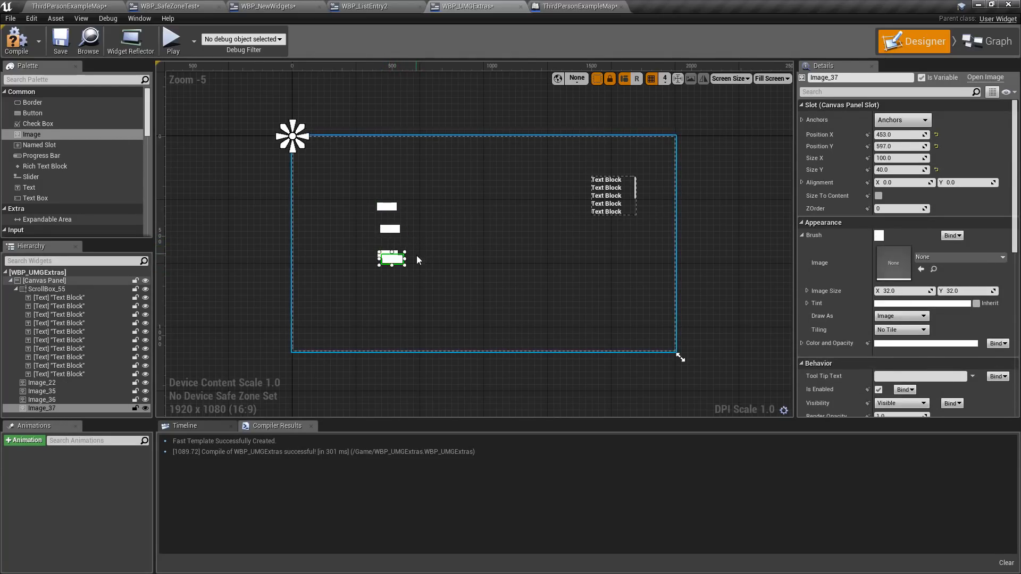
click(386, 207)
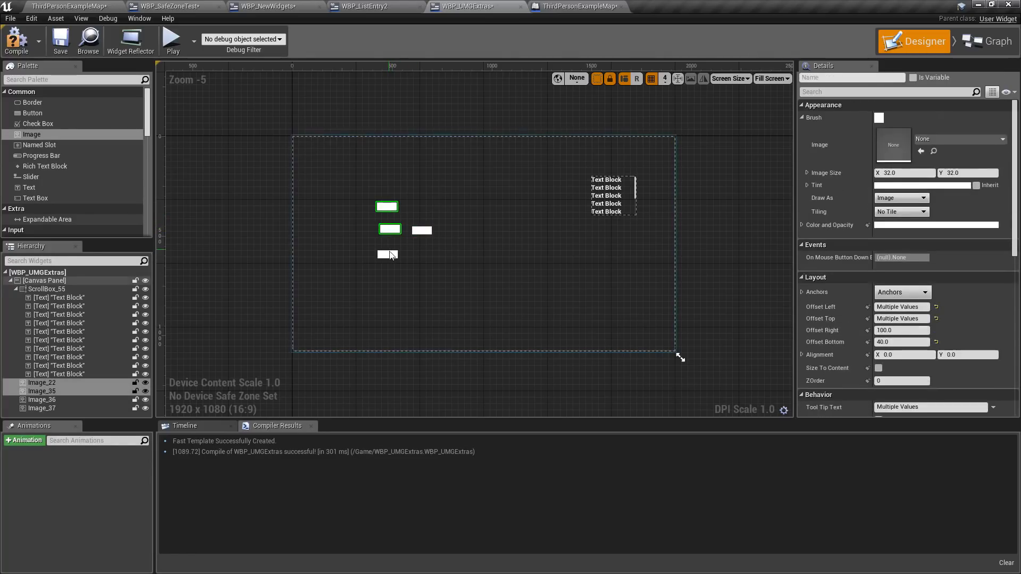